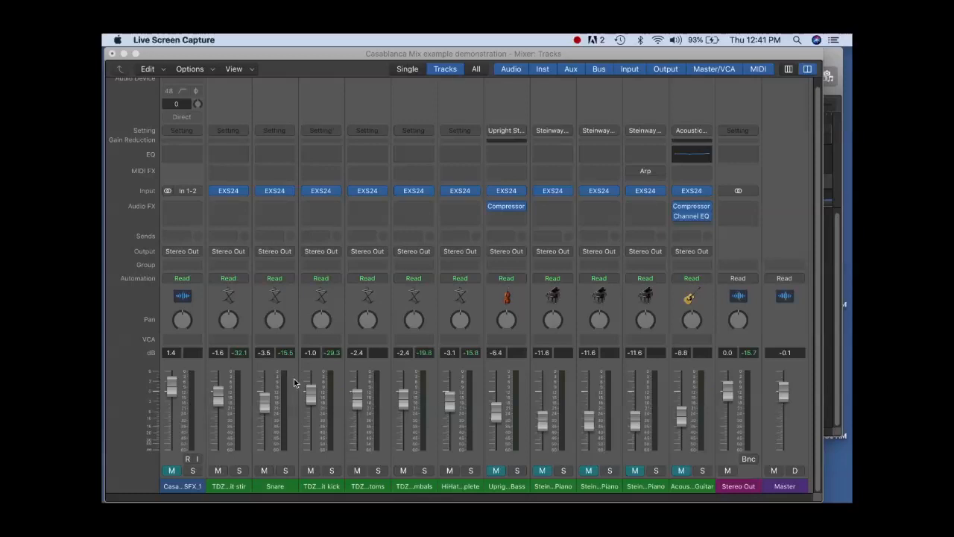
pyautogui.moveTo(307, 296)
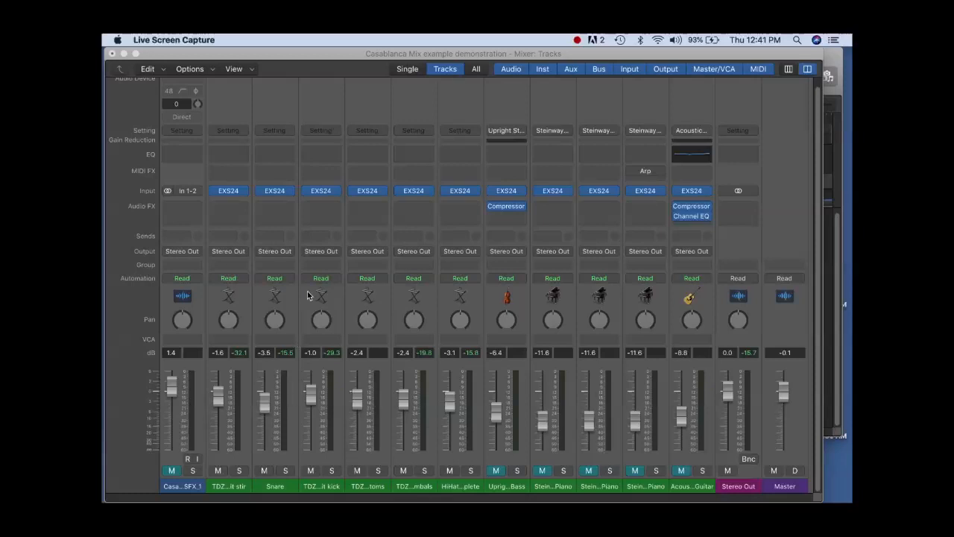
pyautogui.moveTo(286, 170)
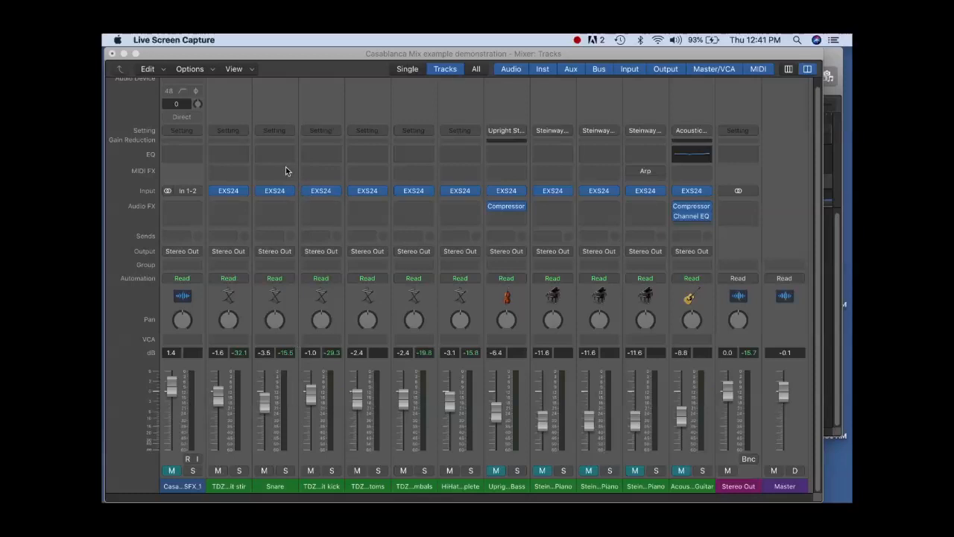
pyautogui.moveTo(284, 209)
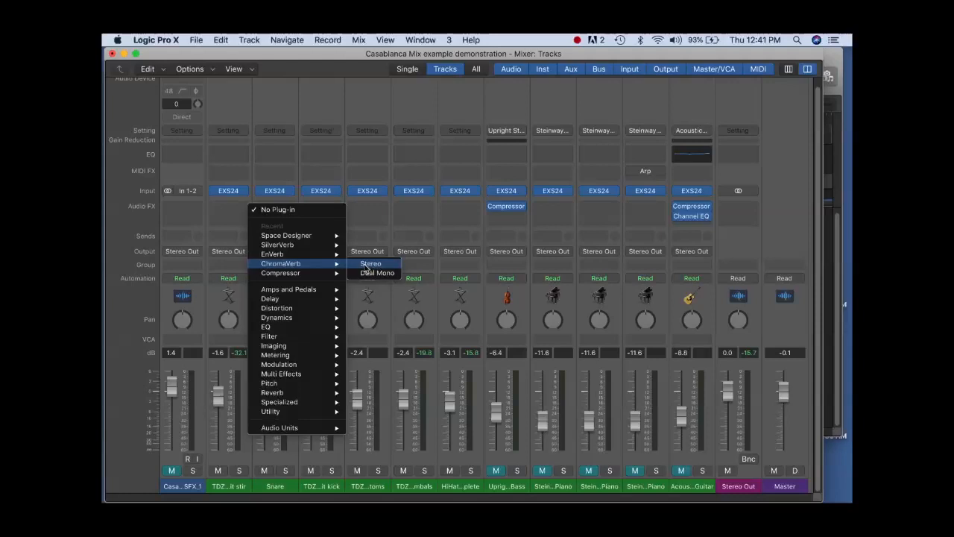
# Insert a stereo ChromaVerb on Snare and load the Rooms > Large Room preset.
pyautogui.click(370, 262)
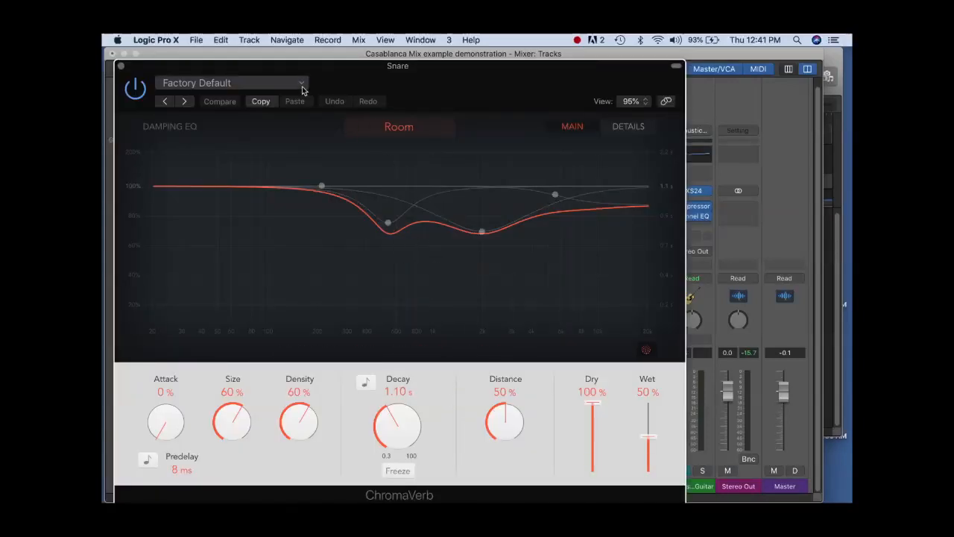
pyautogui.click(301, 83)
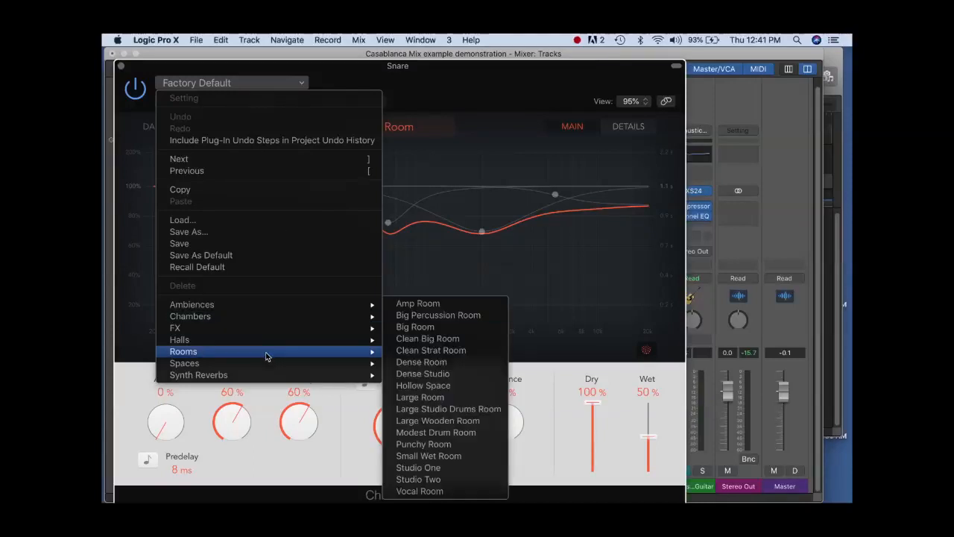
pyautogui.moveTo(421, 397)
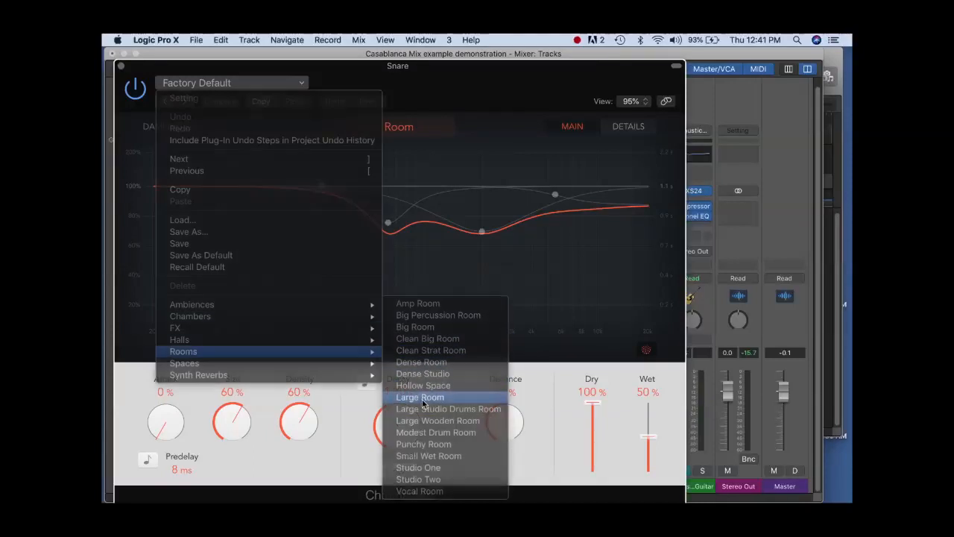
pyautogui.click(421, 397)
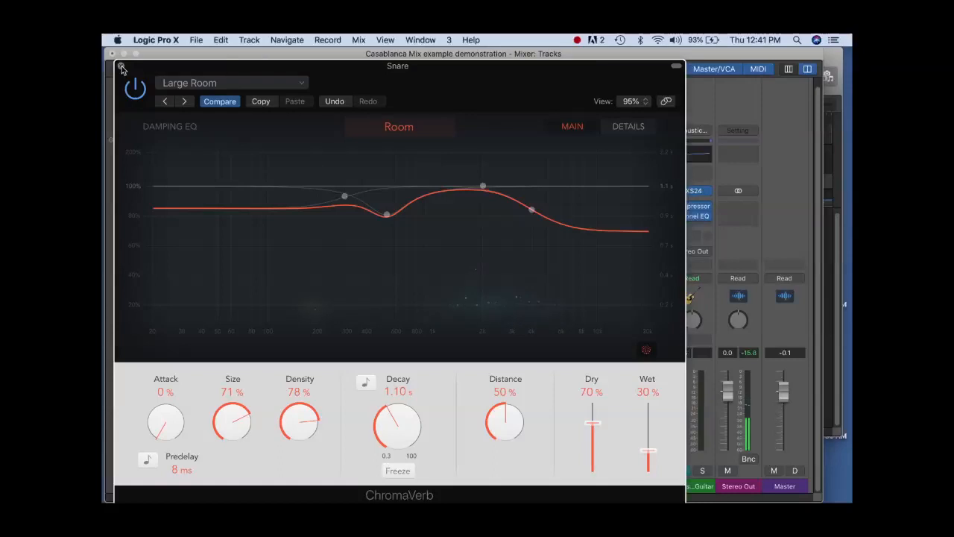
pyautogui.click(122, 67)
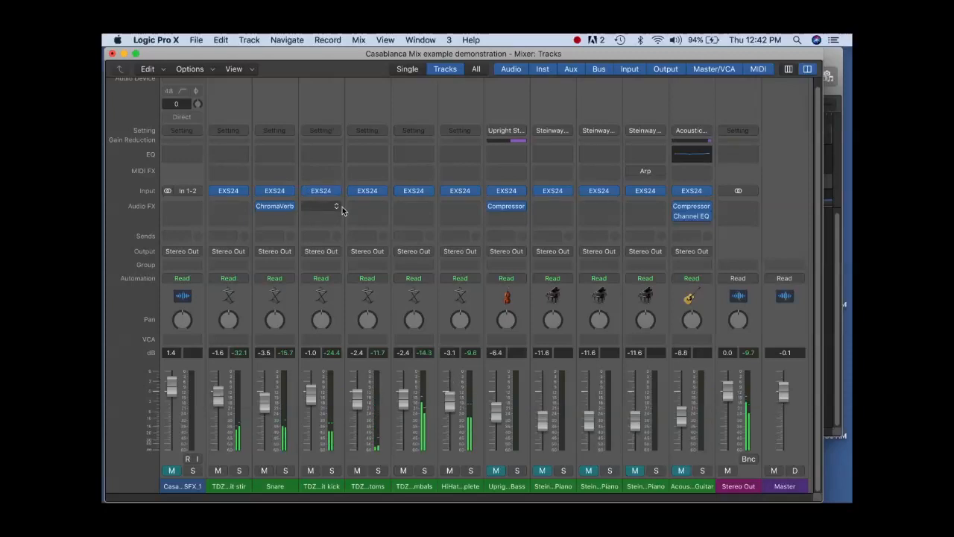
pyautogui.moveTo(336, 206)
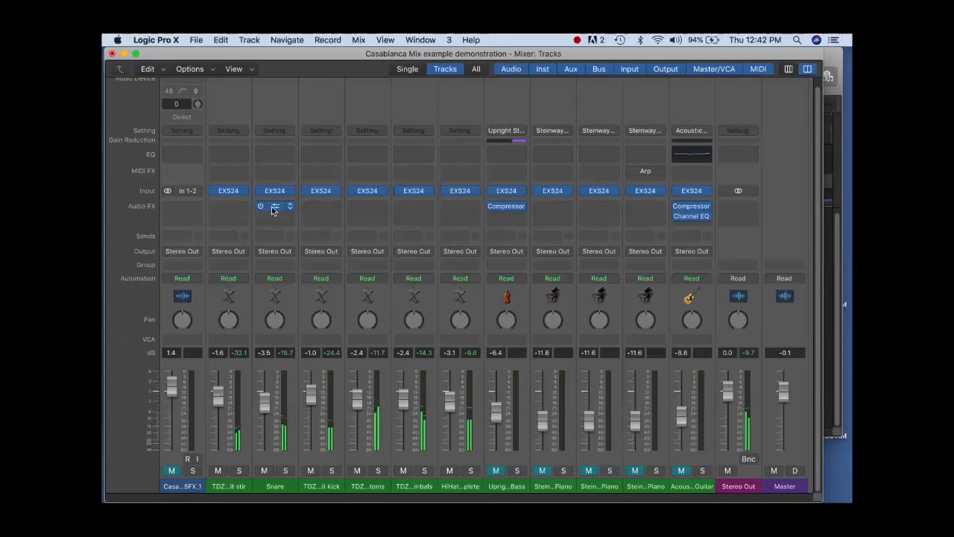
# Set Snare's ChromaVerb insert slot back to No Plug-in.
pyautogui.click(274, 206)
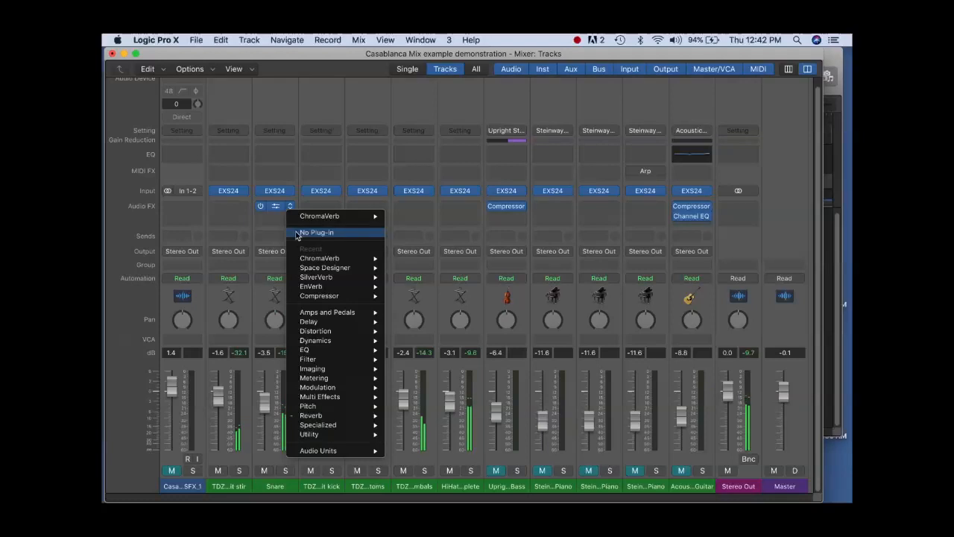
pyautogui.click(316, 233)
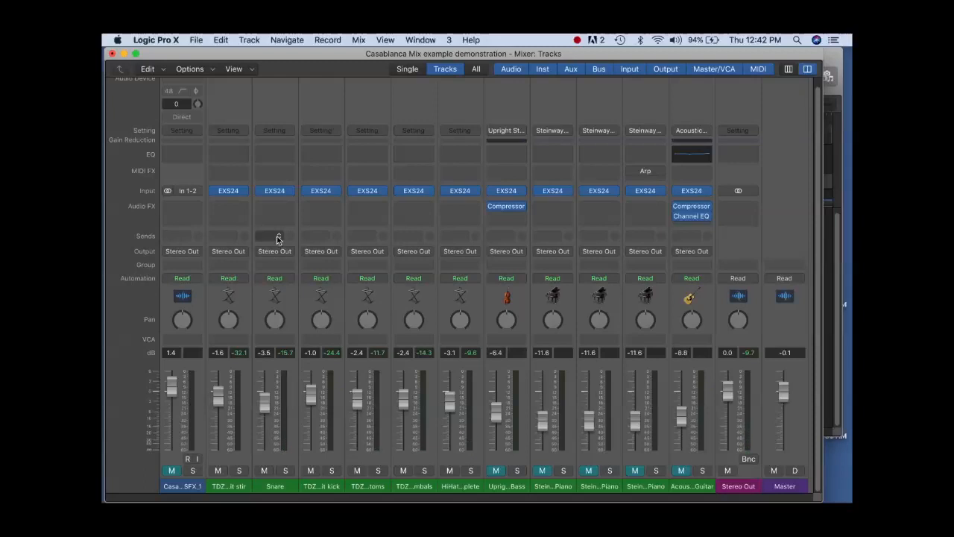
# Route the Snare send to Bus 1 so an Aux 1 return appears.
pyautogui.click(275, 236)
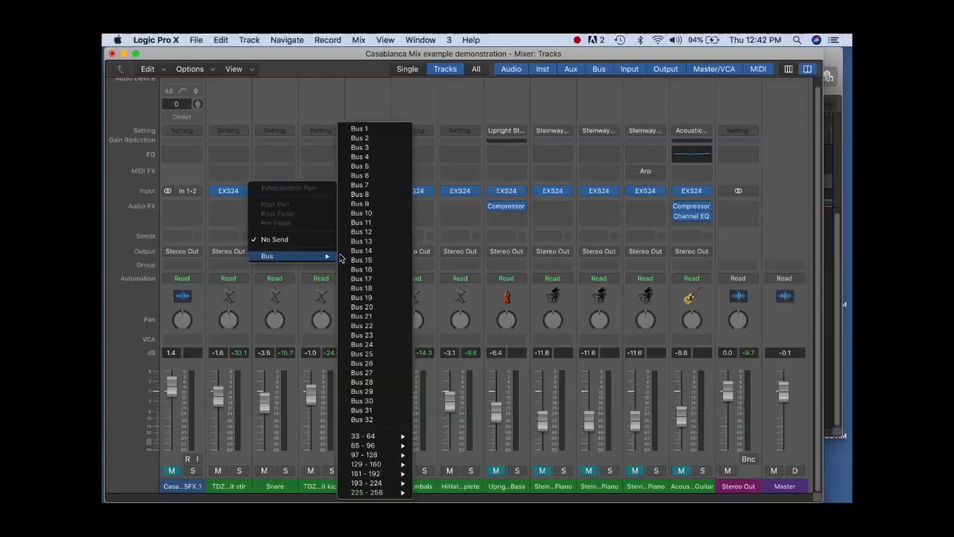
pyautogui.click(358, 128)
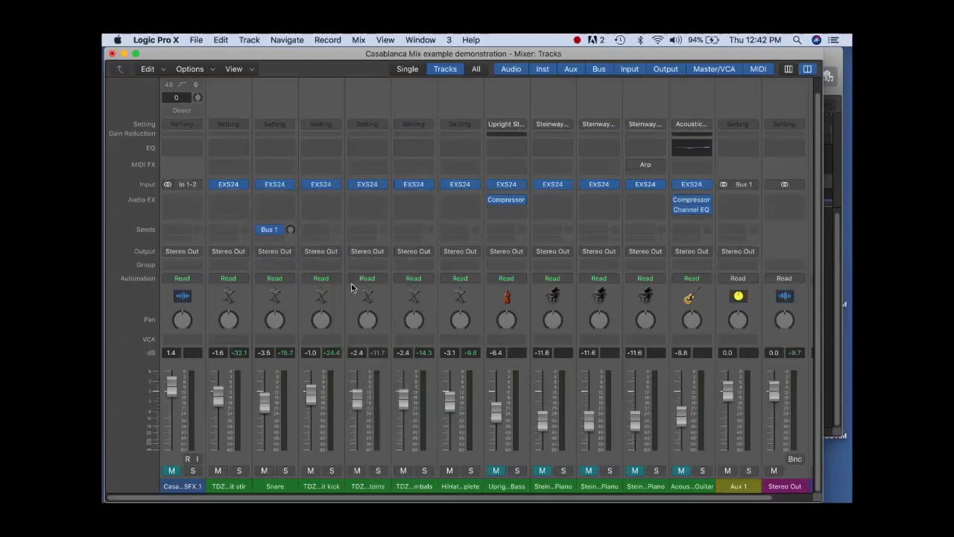
pyautogui.click(313, 230)
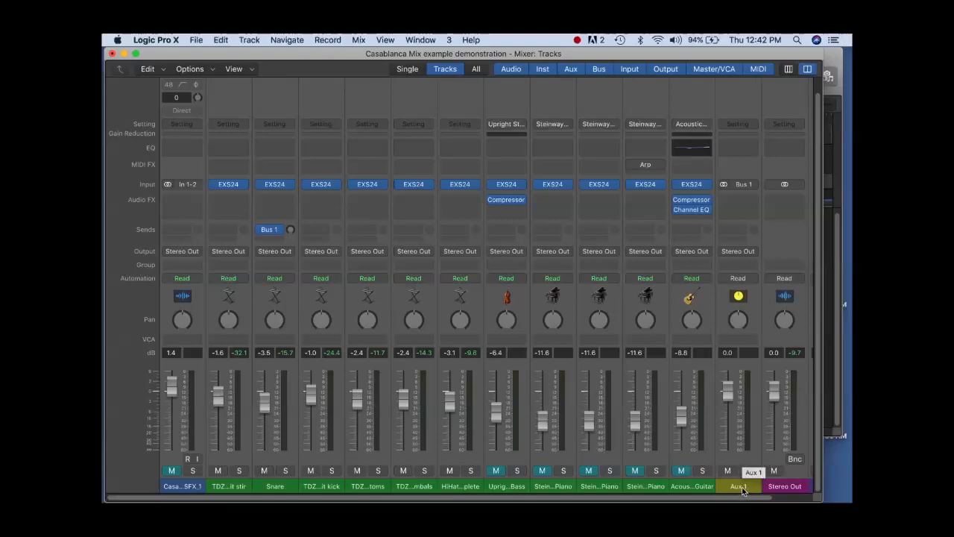
pyautogui.moveTo(256, 466)
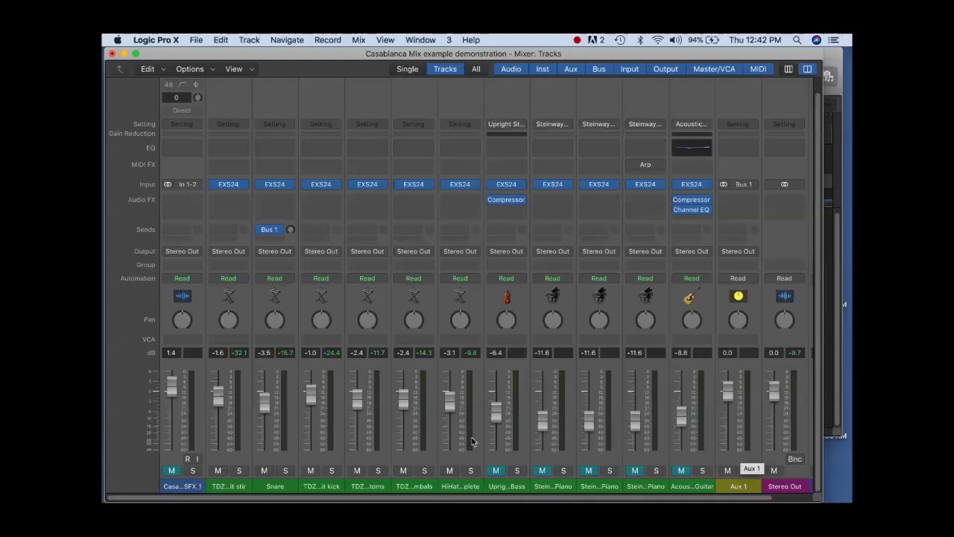
pyautogui.moveTo(722, 468)
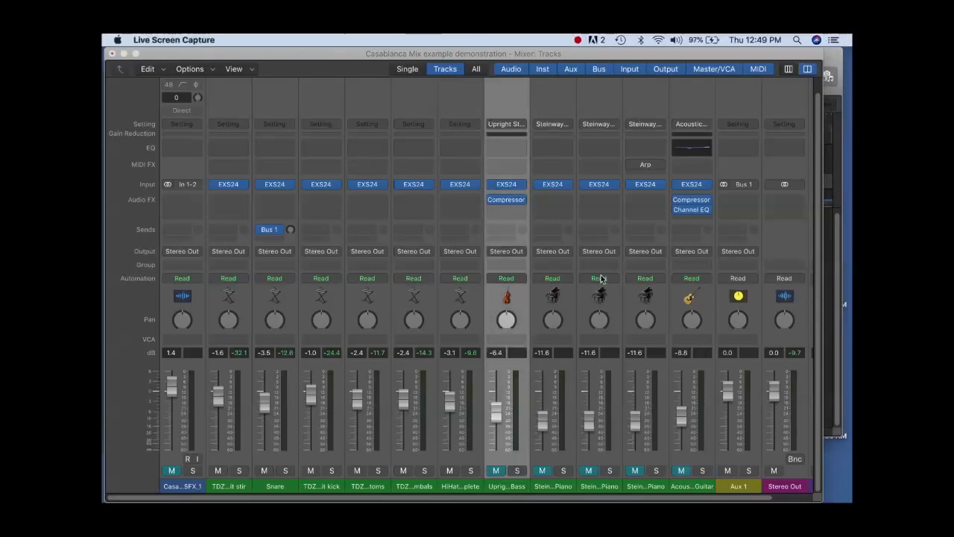
pyautogui.moveTo(648, 282)
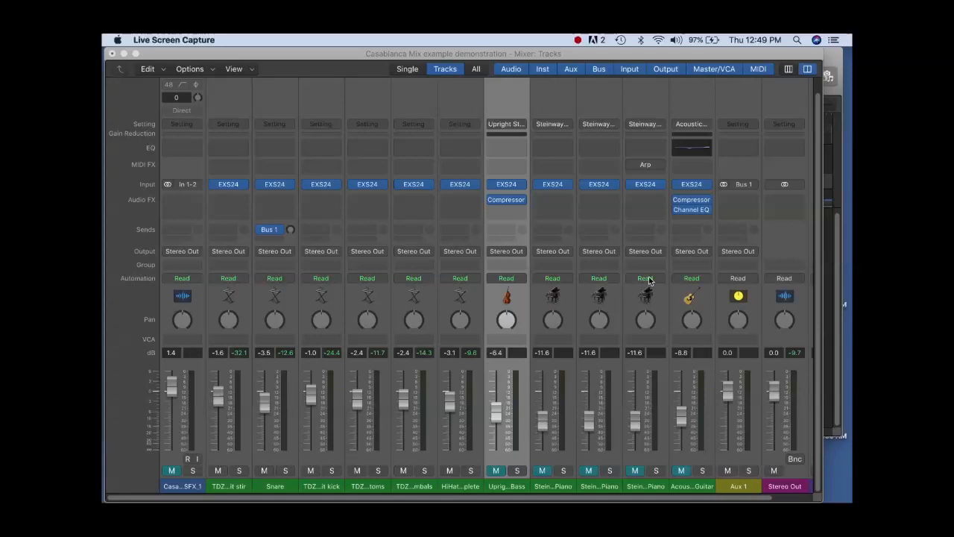
pyautogui.moveTo(743, 203)
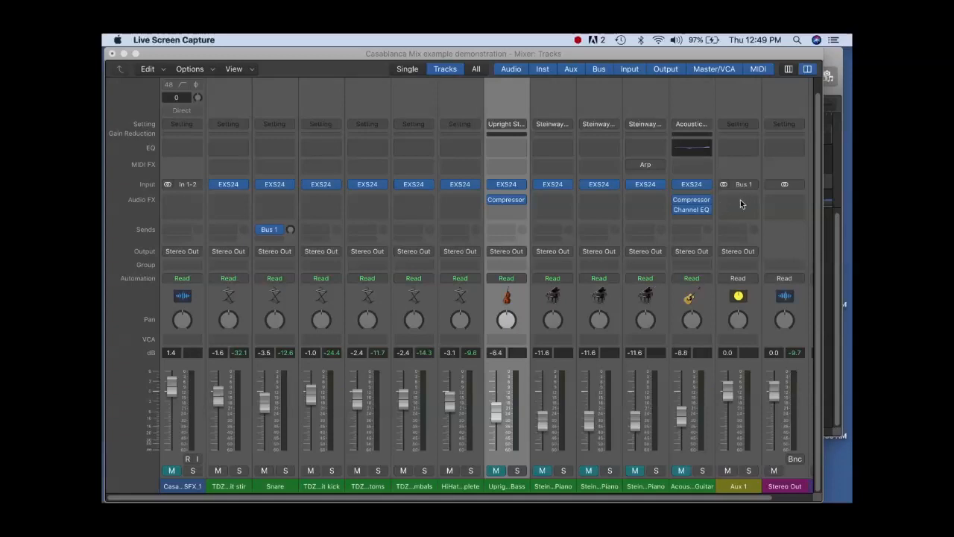
pyautogui.moveTo(754, 204)
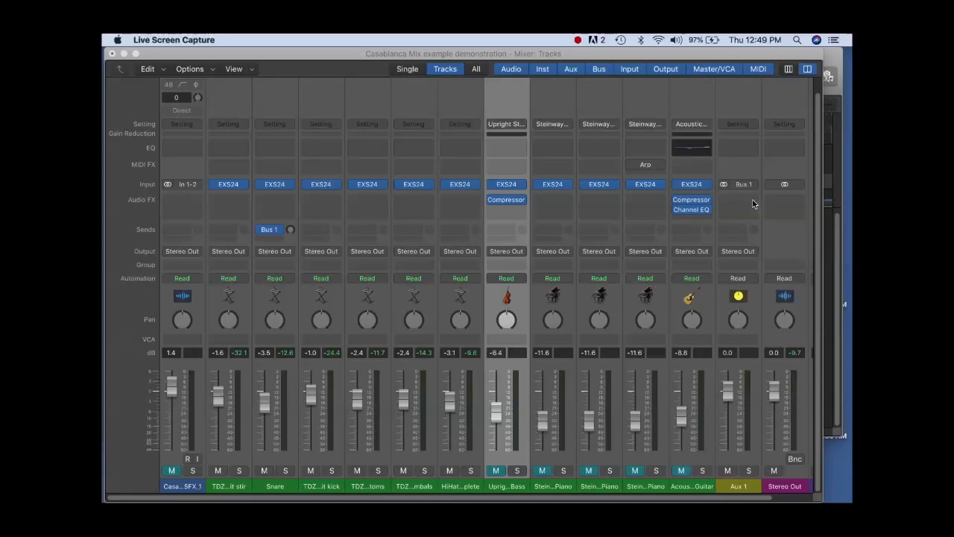
pyautogui.moveTo(742, 201)
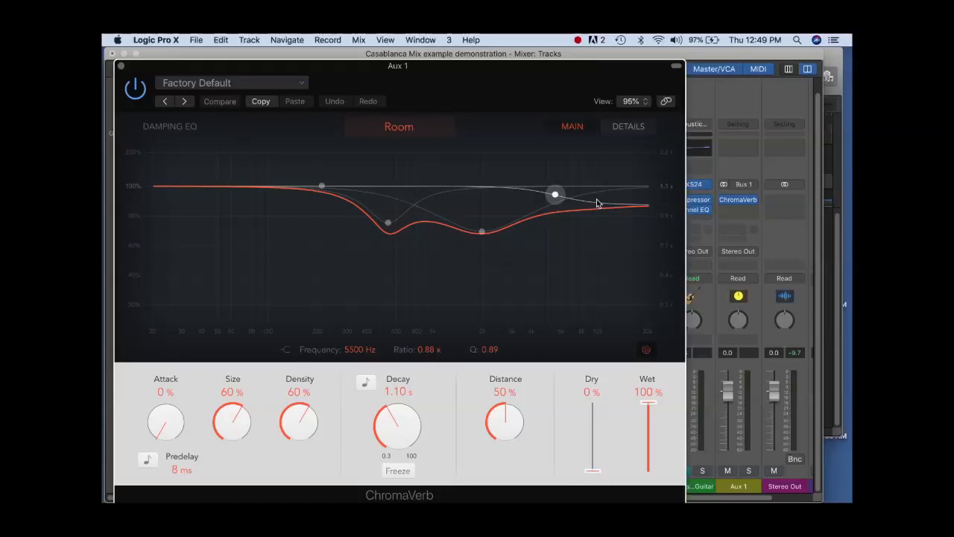
pyautogui.moveTo(470, 111)
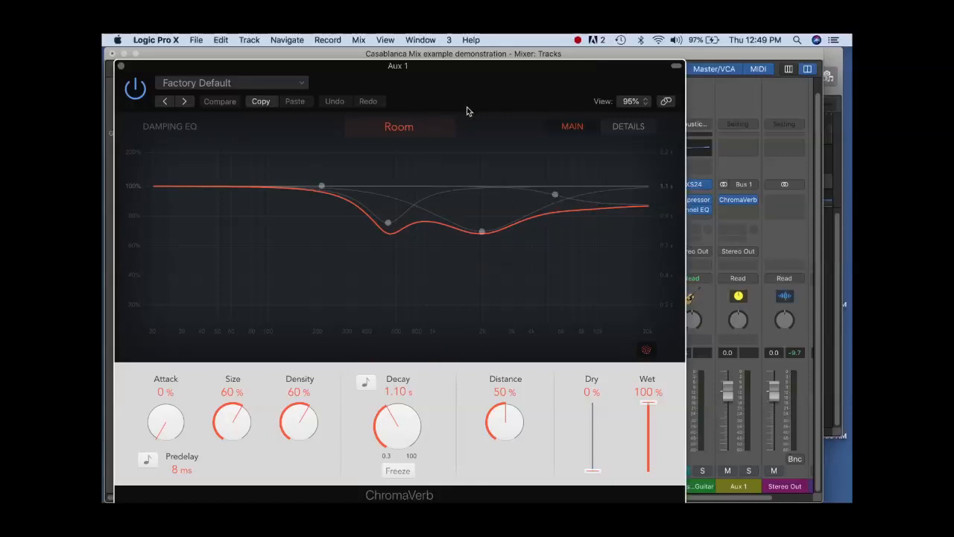
pyautogui.moveTo(388, 107)
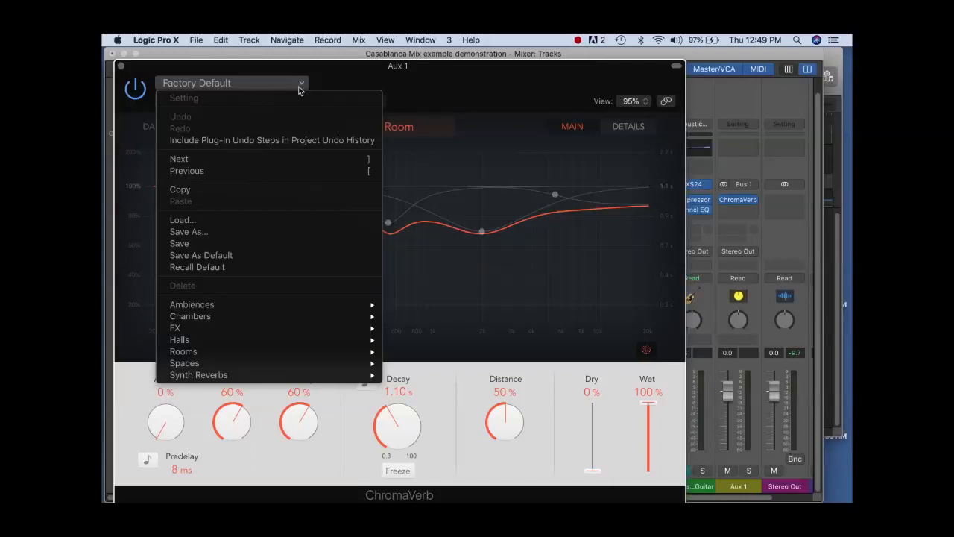
pyautogui.moveTo(182, 352)
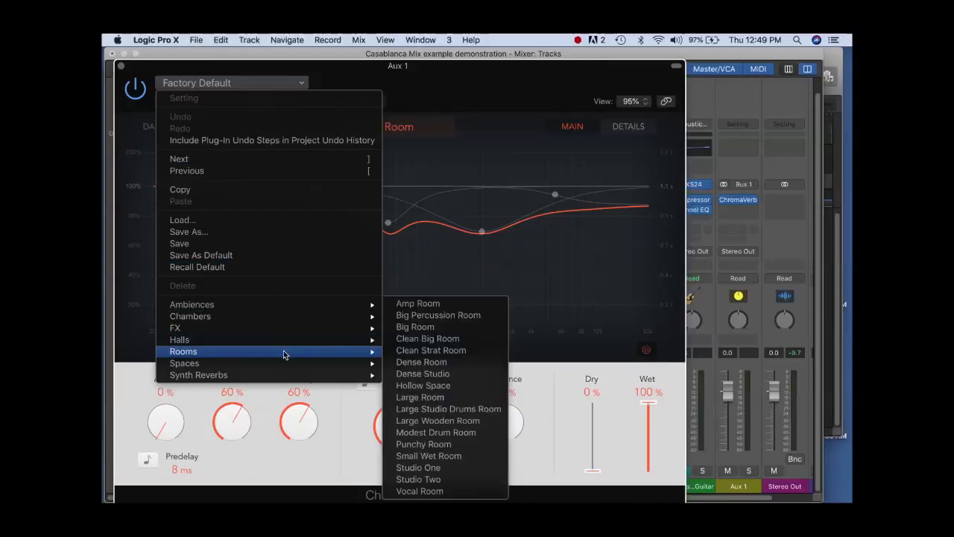
pyautogui.moveTo(379, 355)
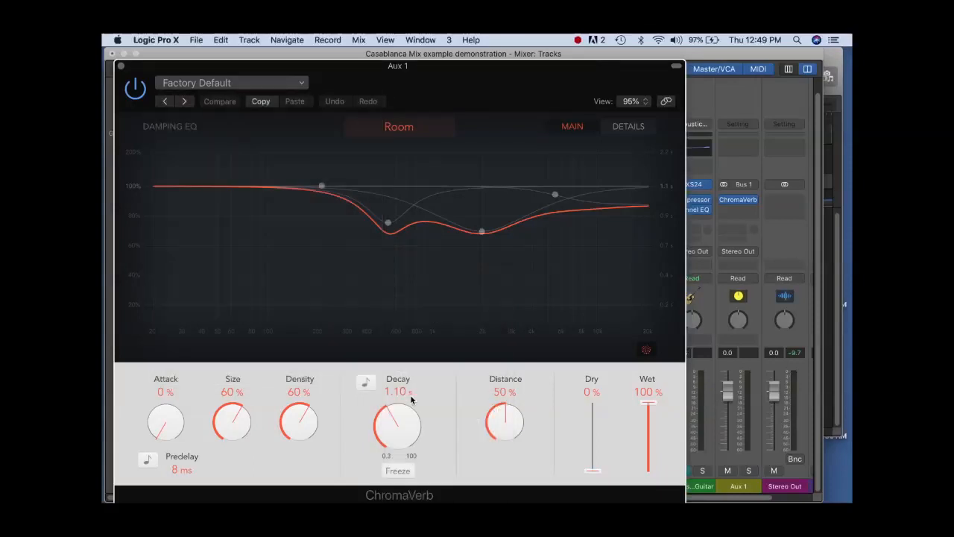
# Load the Large Room preset on Aux 1's ChromaVerb.
pyautogui.click(231, 84)
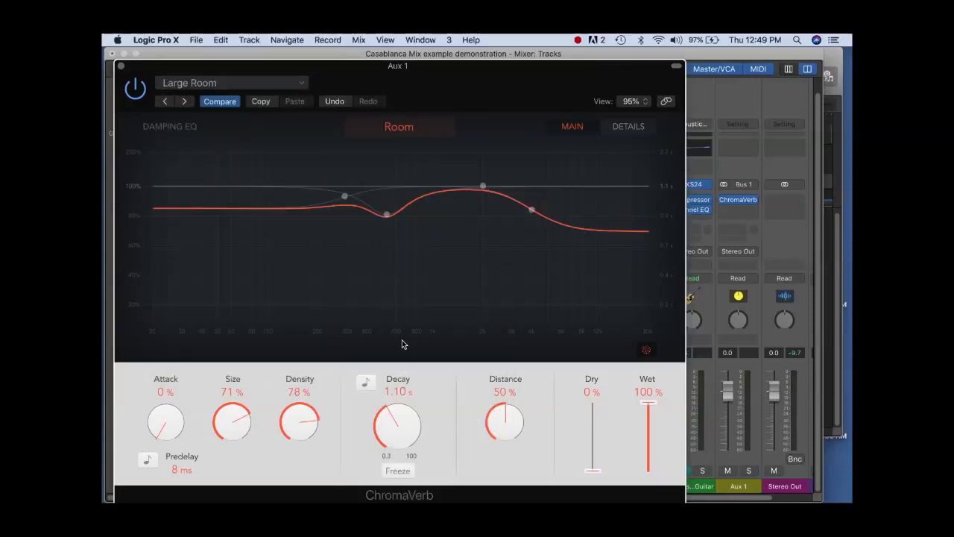
pyautogui.moveTo(531, 209); pyautogui.dragTo(531, 208)
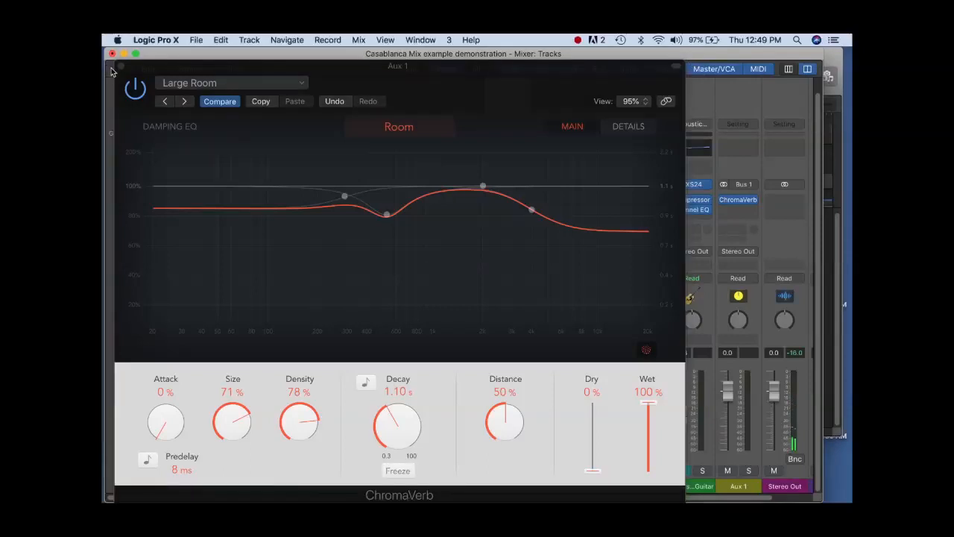
# Close the Aux 1 ChromaVerb window to return to the mixer.
pyautogui.click(113, 53)
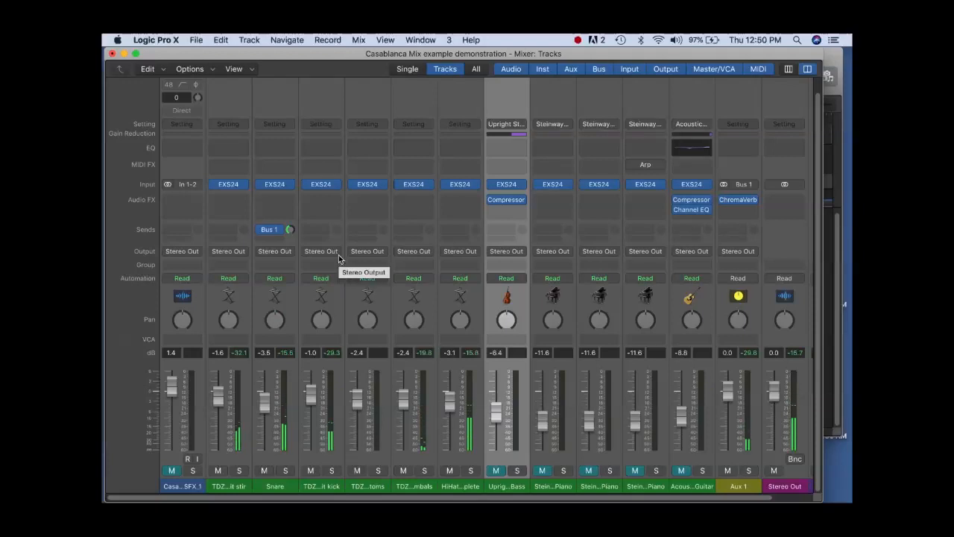
pyautogui.moveTo(320, 251)
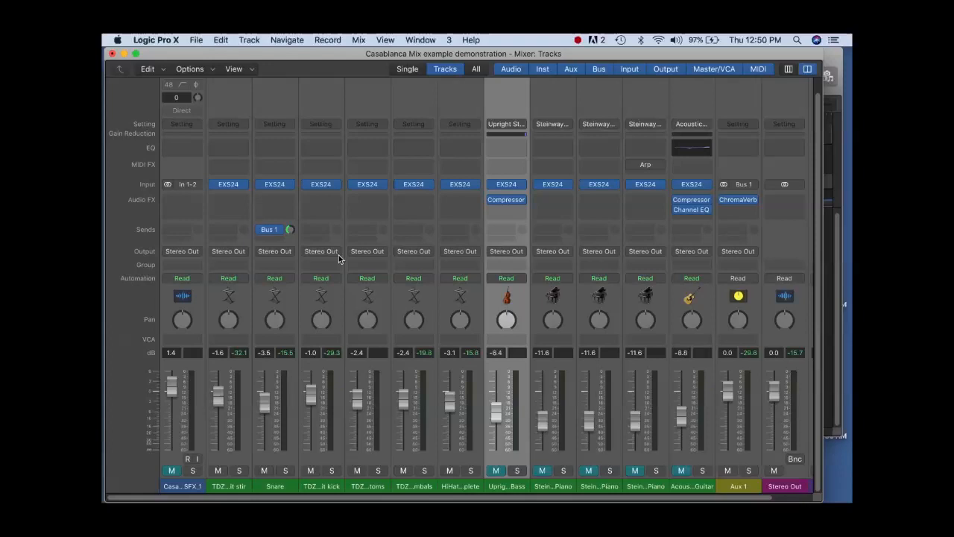
pyautogui.moveTo(265, 298)
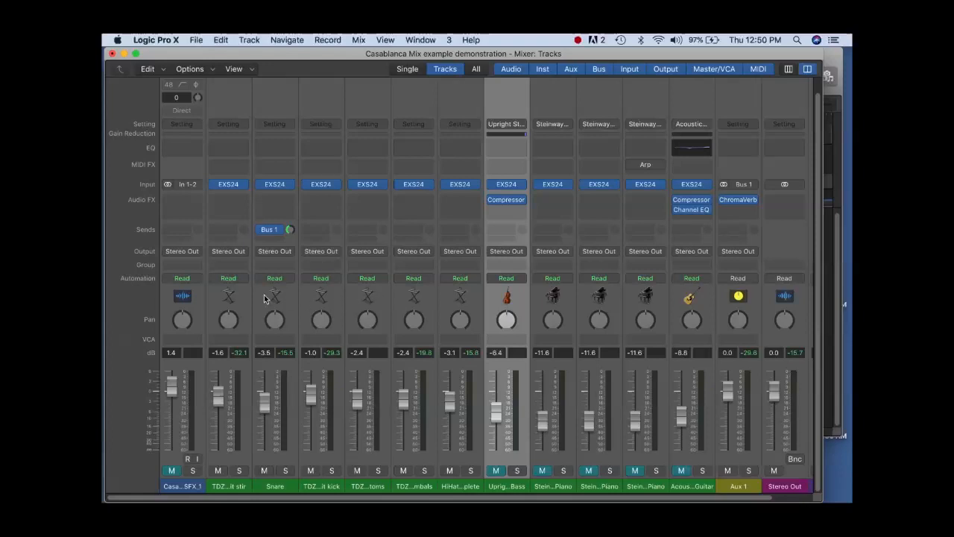
pyautogui.moveTo(484, 226)
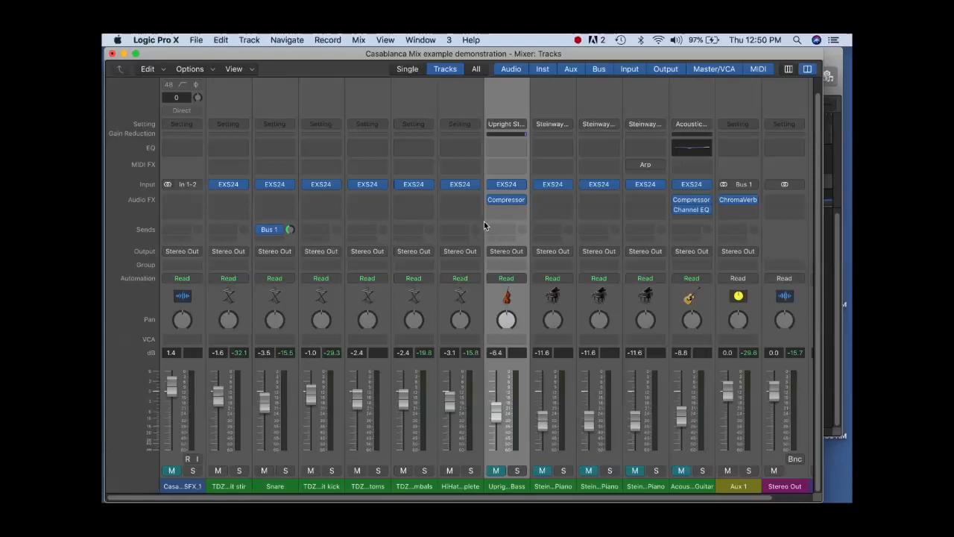
pyautogui.moveTo(478, 239)
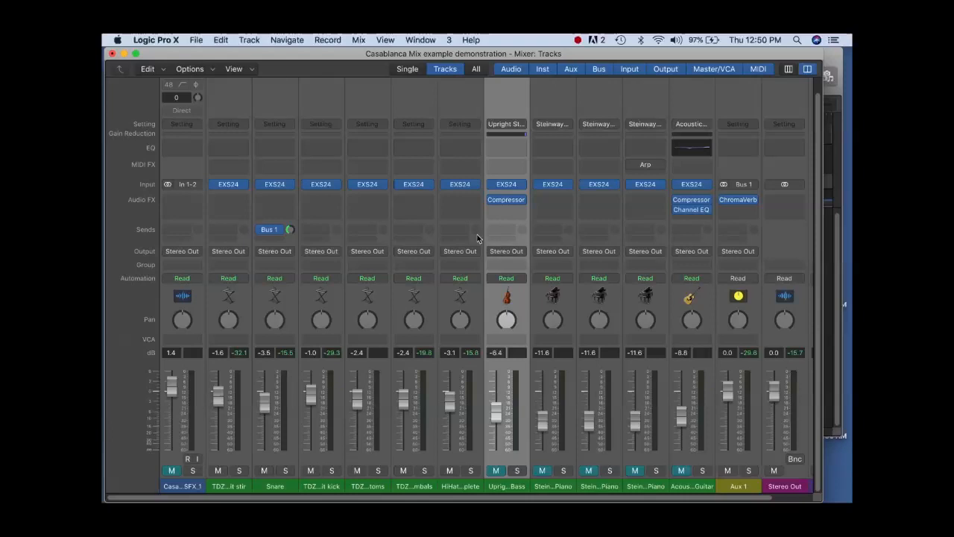
# Send the kick, toms, cymbals and hi-hat tracks to Bus 1, then reopen Aux 1's ChromaVerb.
pyautogui.click(268, 230)
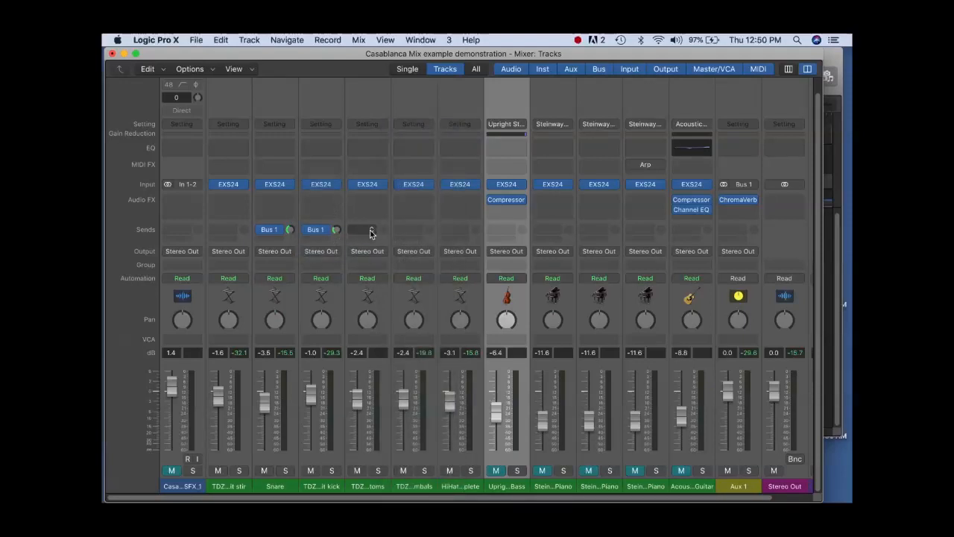
pyautogui.click(367, 229)
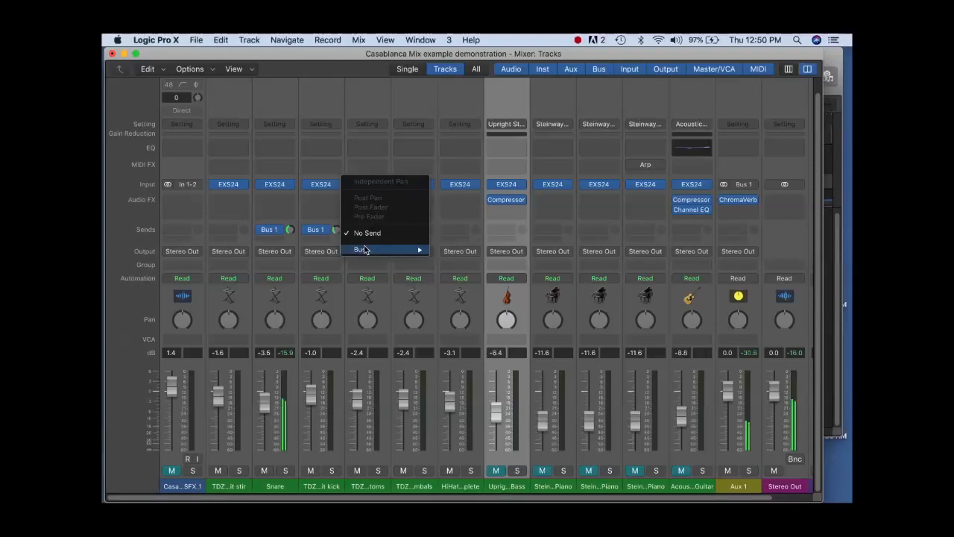
pyautogui.click(361, 249)
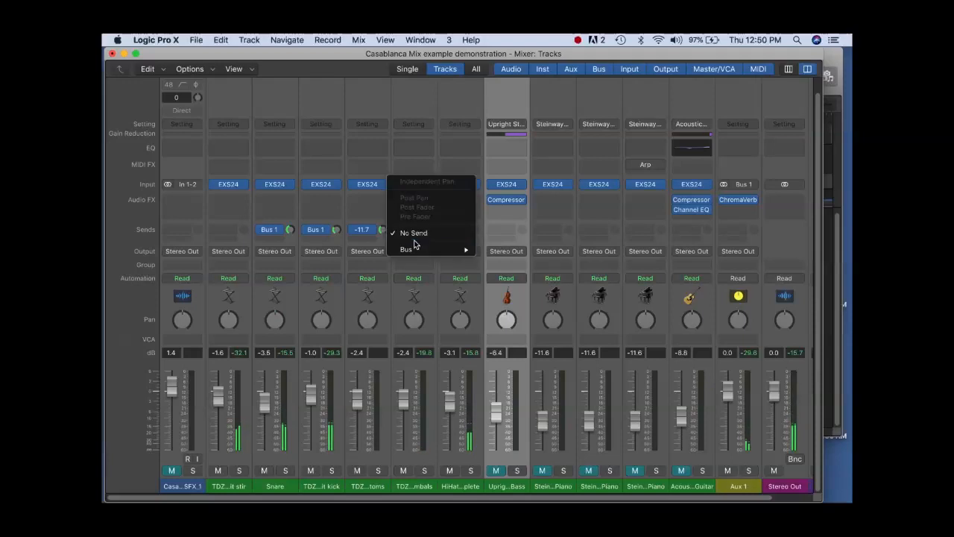
pyautogui.click(406, 248)
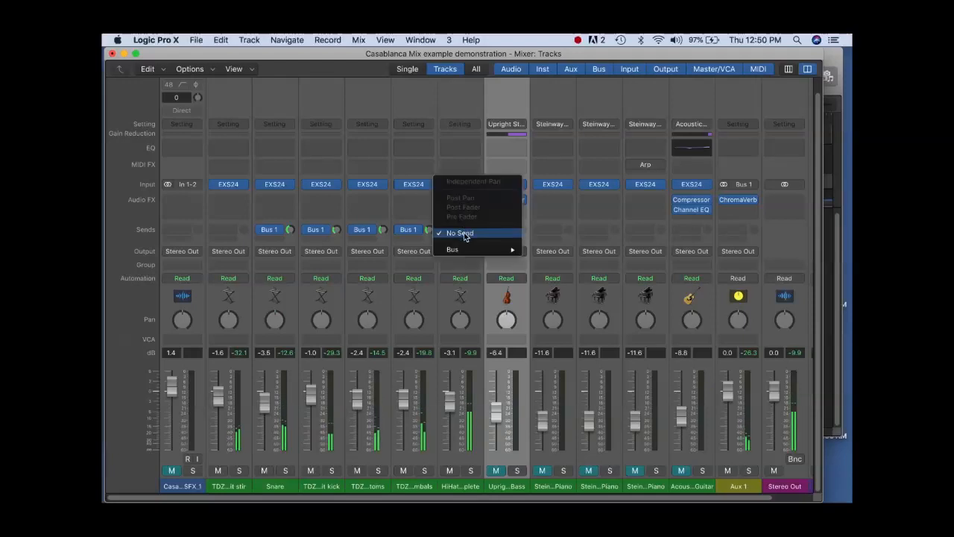
pyautogui.click(460, 233)
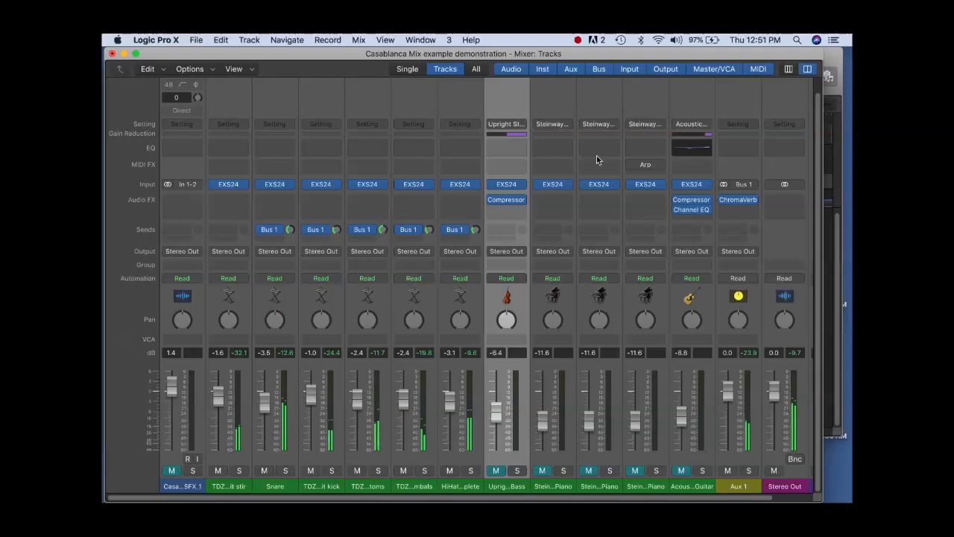
pyautogui.doubleClick(737, 200)
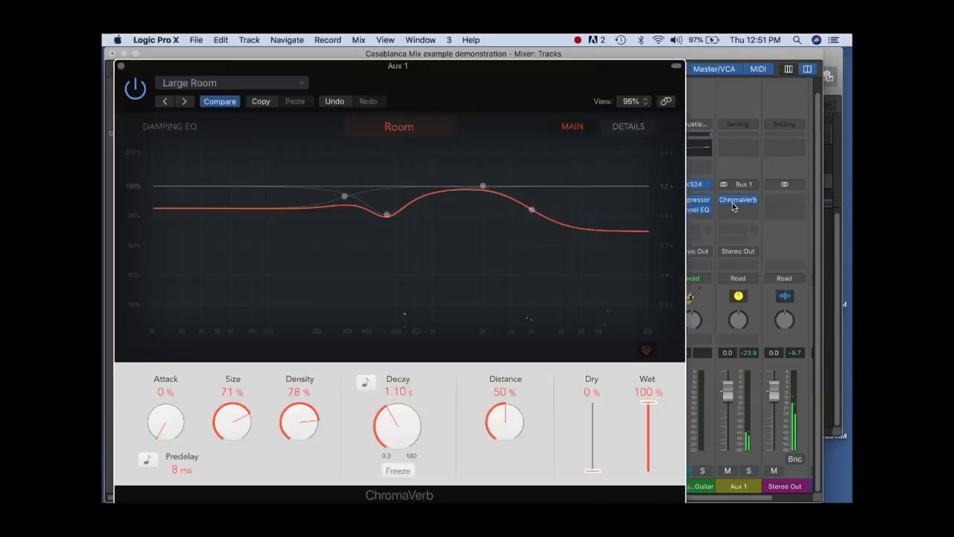
# Set ChromaVerb decay to 2.00 s and size to 79%.
pyautogui.moveTo(396, 424); pyautogui.dragTo(395, 414)
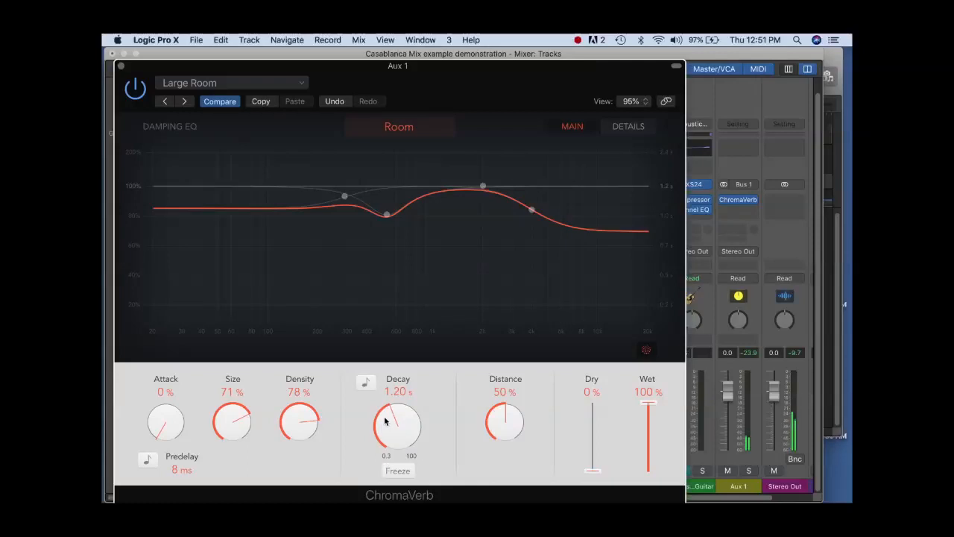
pyautogui.moveTo(396, 432); pyautogui.dragTo(397, 396)
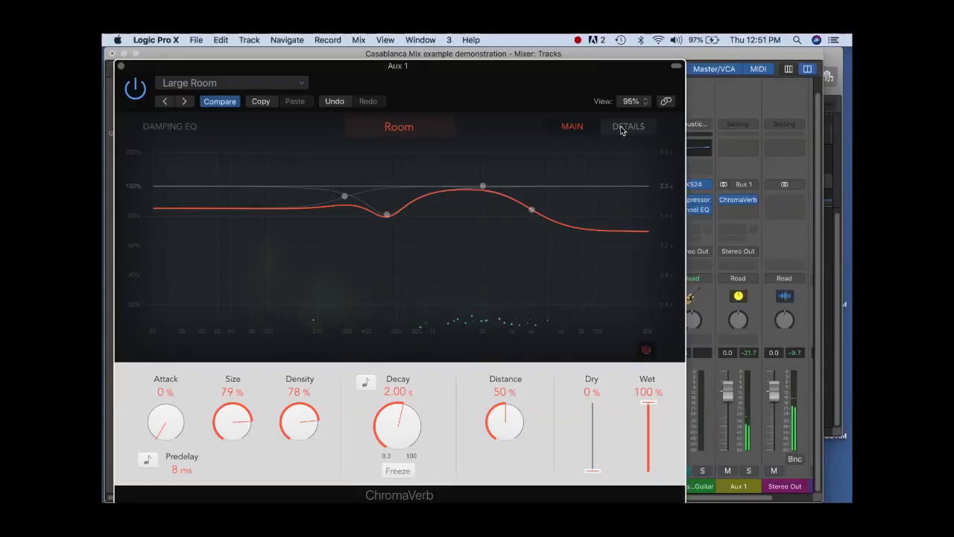
# View ChromaVerb's Details page, then switch back to its main controls.
pyautogui.click(628, 125)
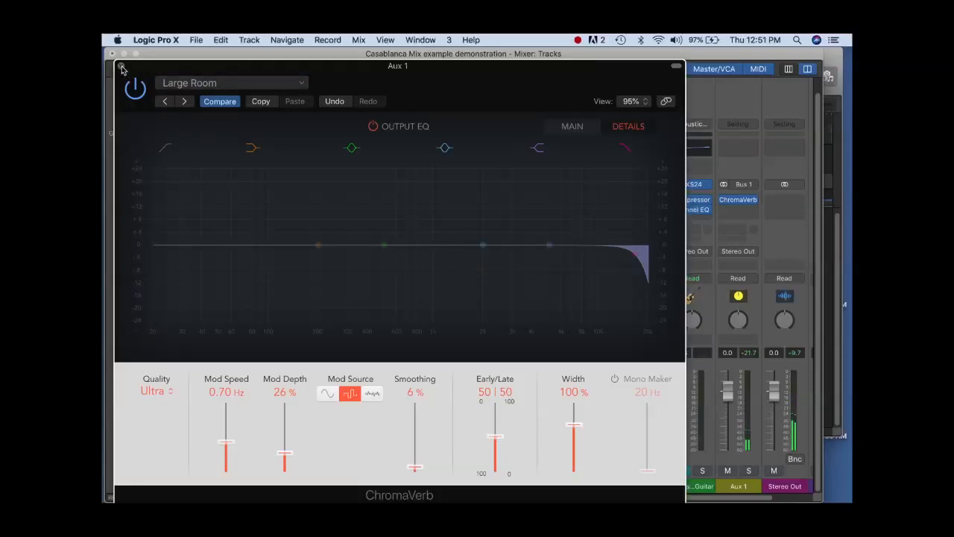
pyautogui.moveTo(561, 111)
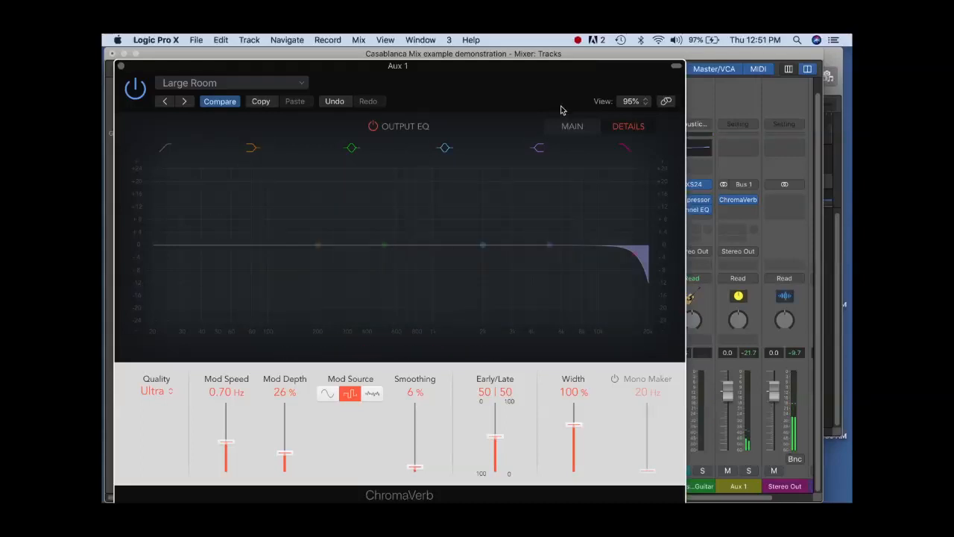
pyautogui.click(573, 126)
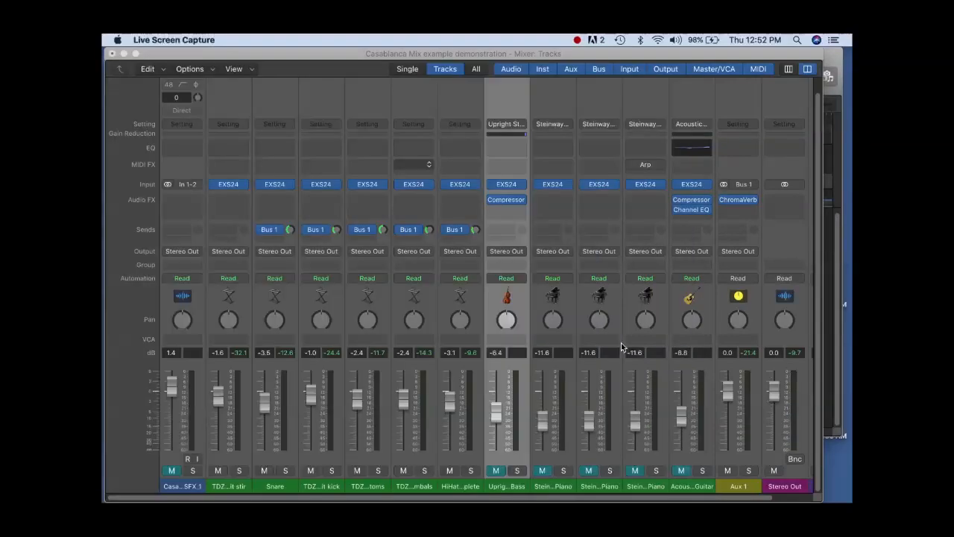
pyautogui.moveTo(552, 406)
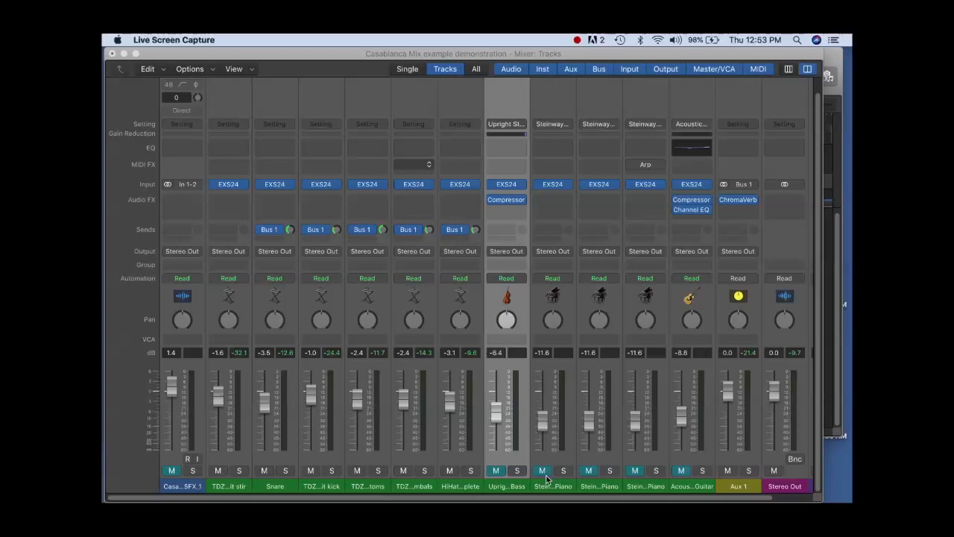
# Route the piano track's send to Bus 2, creating an Aux 2 return.
pyautogui.click(543, 472)
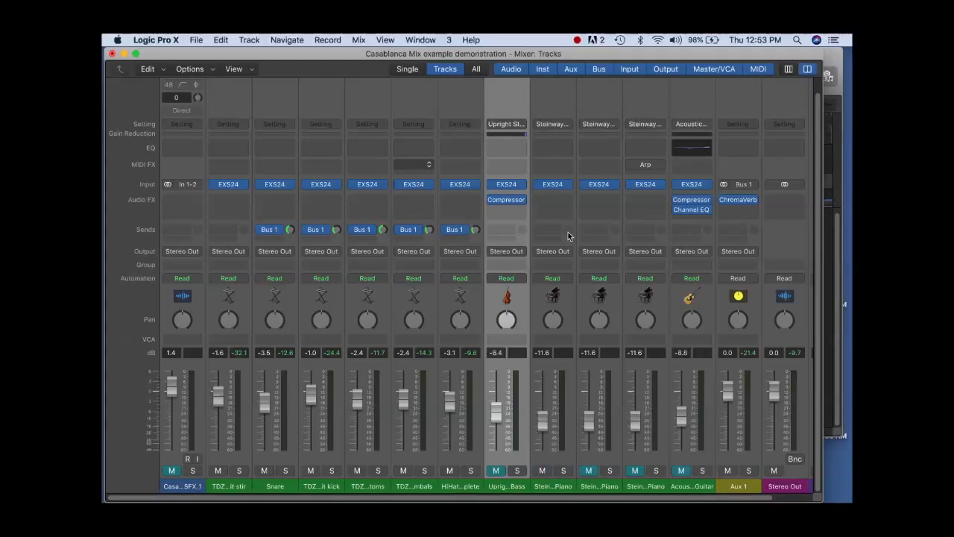
pyautogui.click(552, 231)
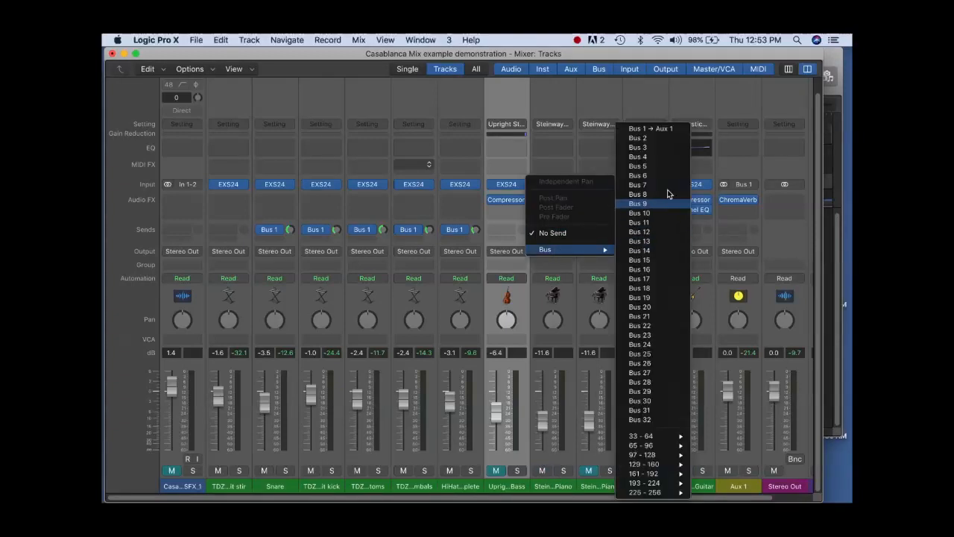
pyautogui.click(638, 137)
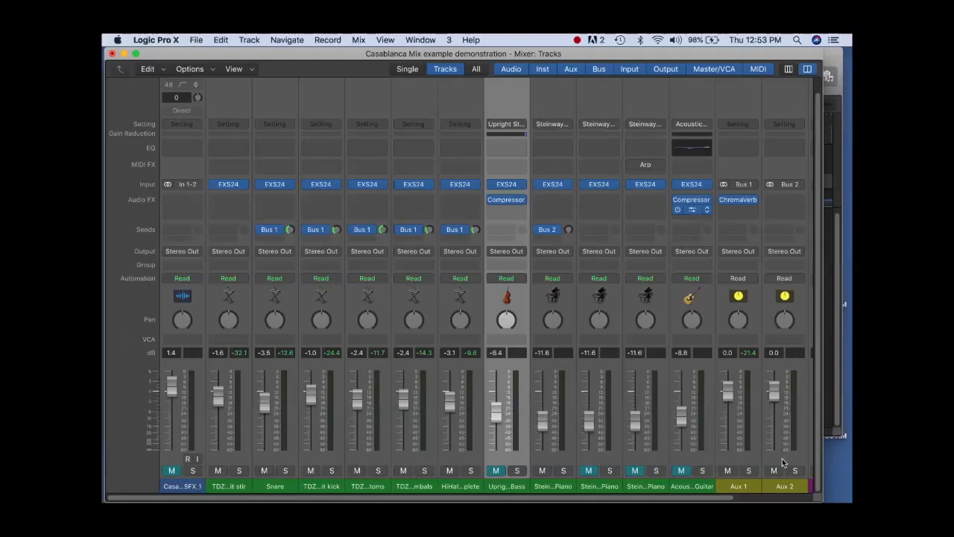
pyautogui.moveTo(804, 251)
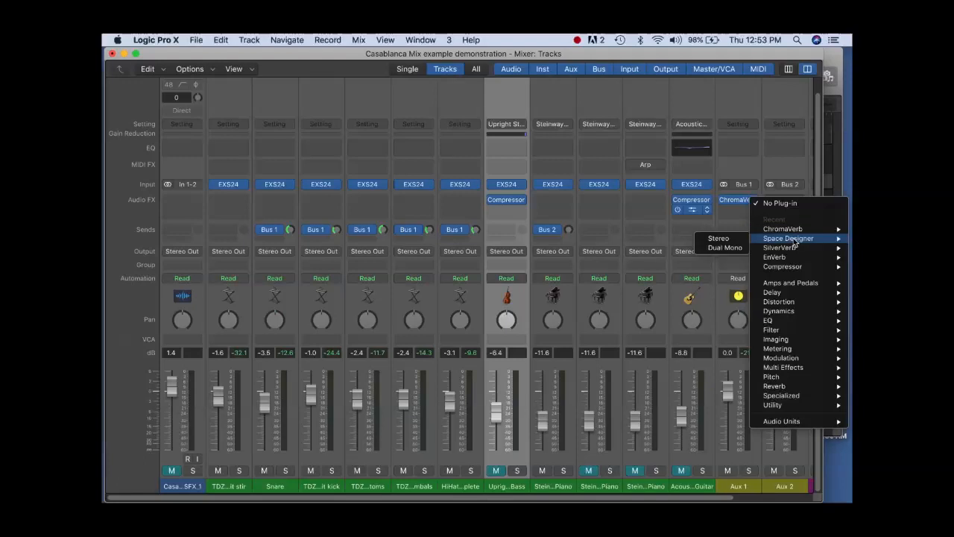
pyautogui.moveTo(718, 238)
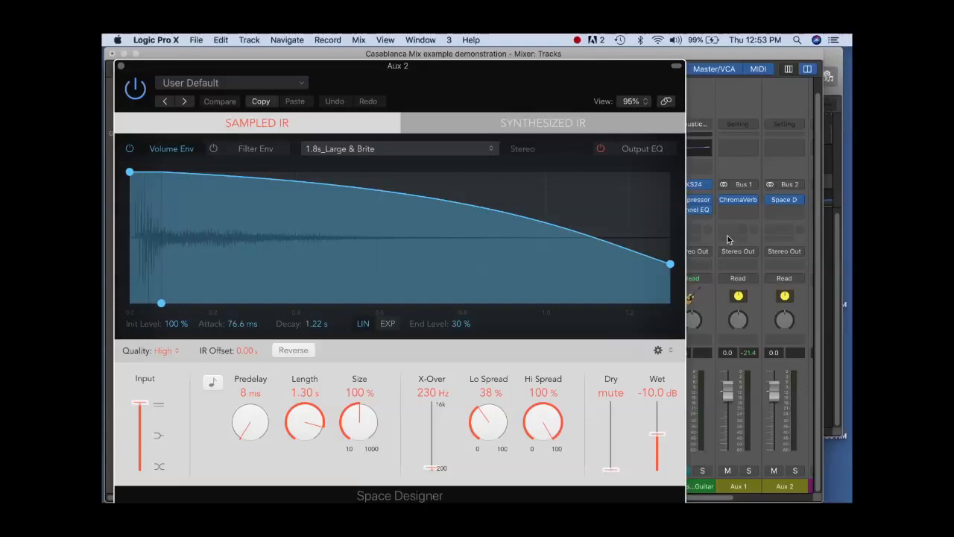
pyautogui.moveTo(462, 194)
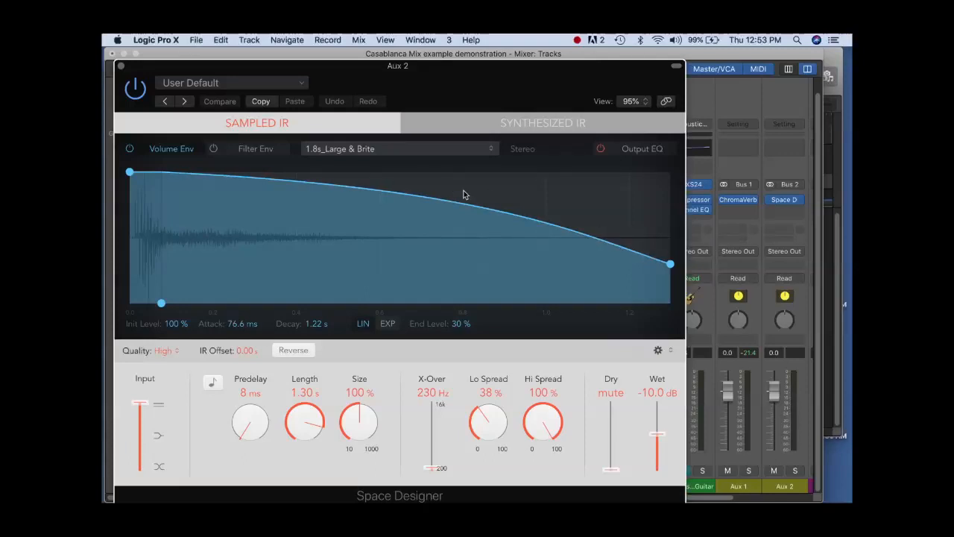
# Load the 03.6s Percussion Plate preset into Aux 2's Space Designer.
pyautogui.click(233, 83)
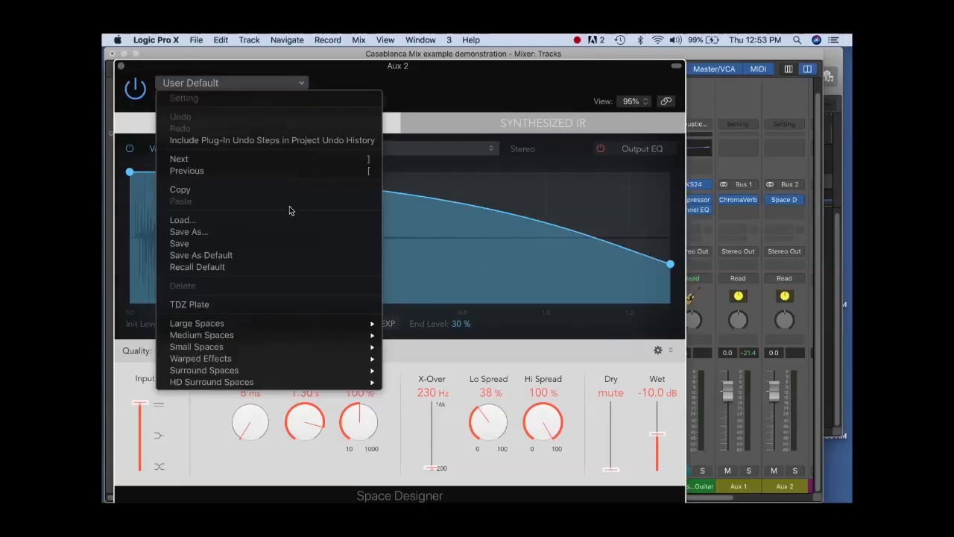
pyautogui.moveTo(197, 322)
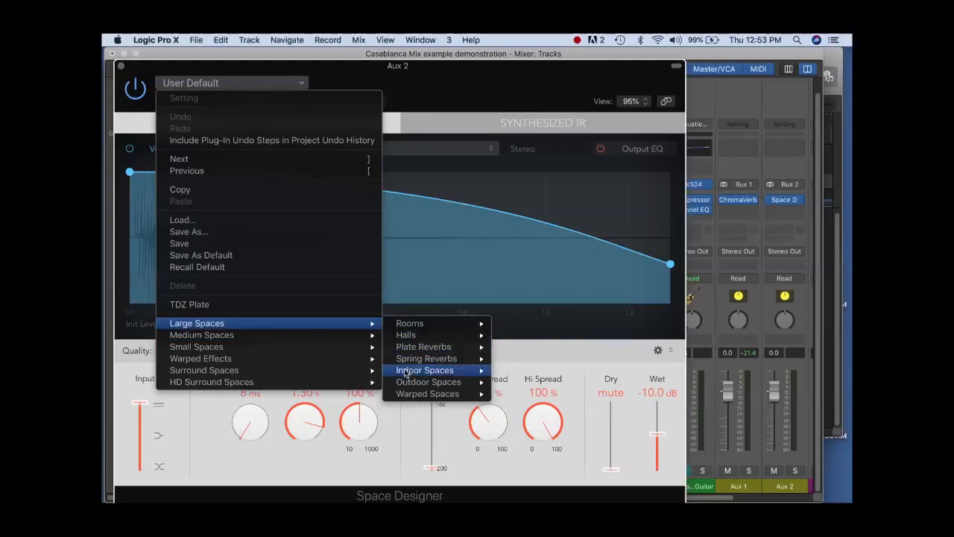
pyautogui.moveTo(424, 346)
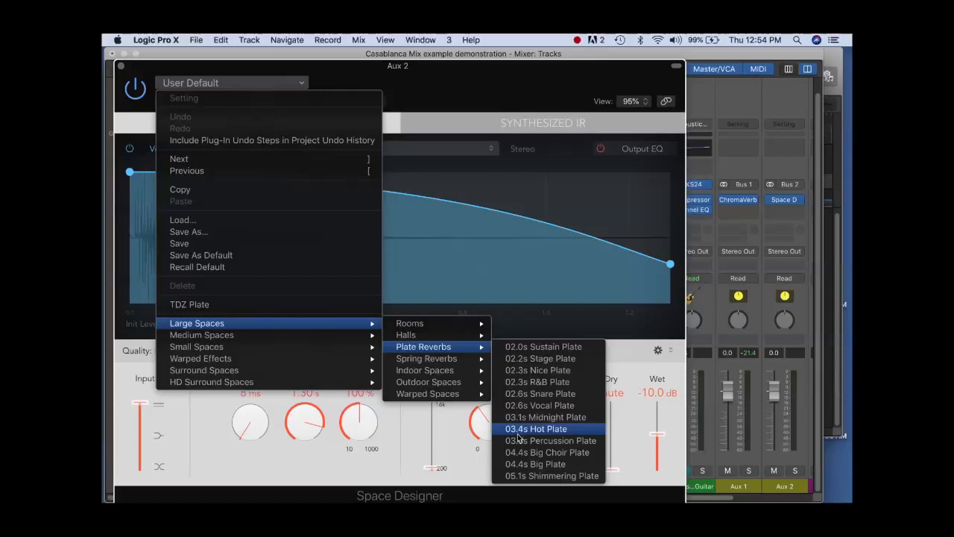
pyautogui.moveTo(550, 440)
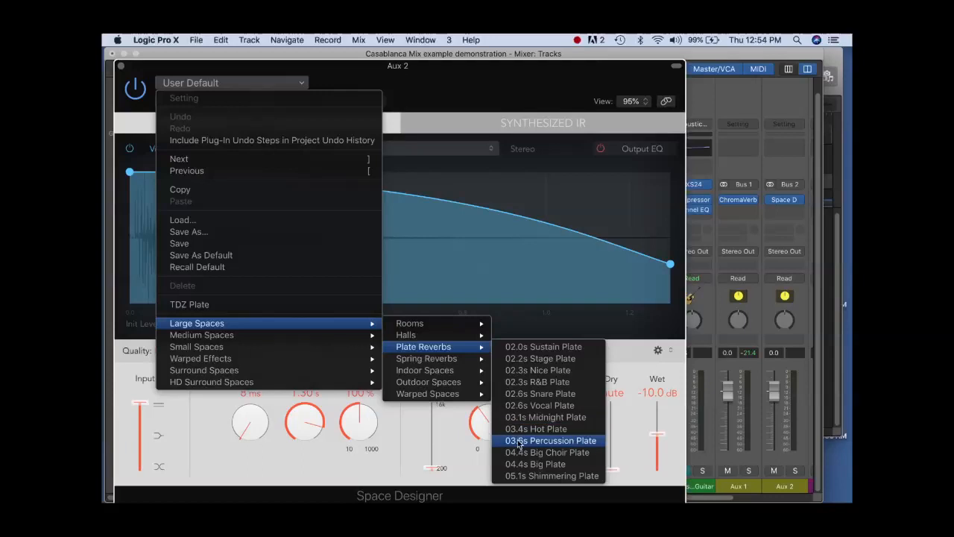
pyautogui.click(550, 440)
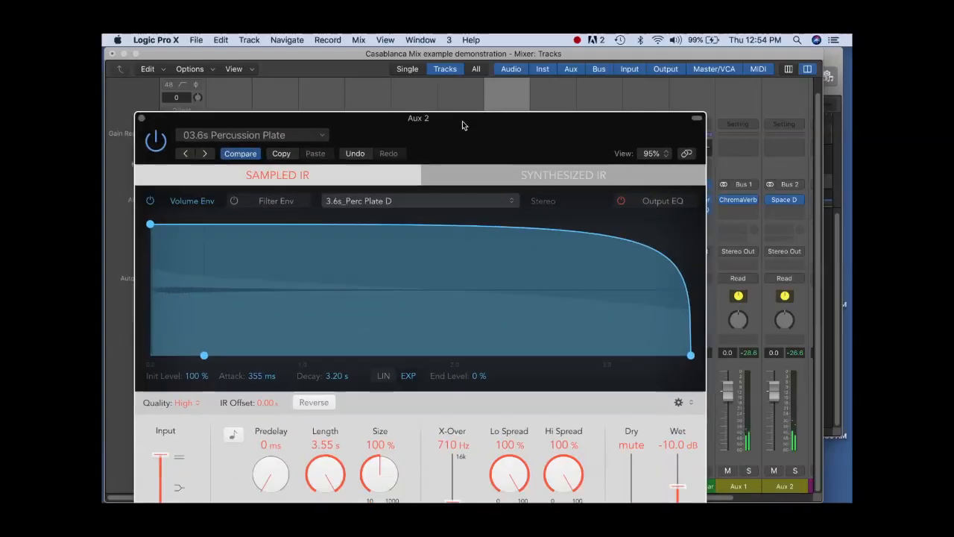
# Shorten the Space Designer reverb to about 2.6 s and shape its filter envelope decay toward 678 Hz.
pyautogui.moveTo(417, 118); pyautogui.dragTo(429, 65)
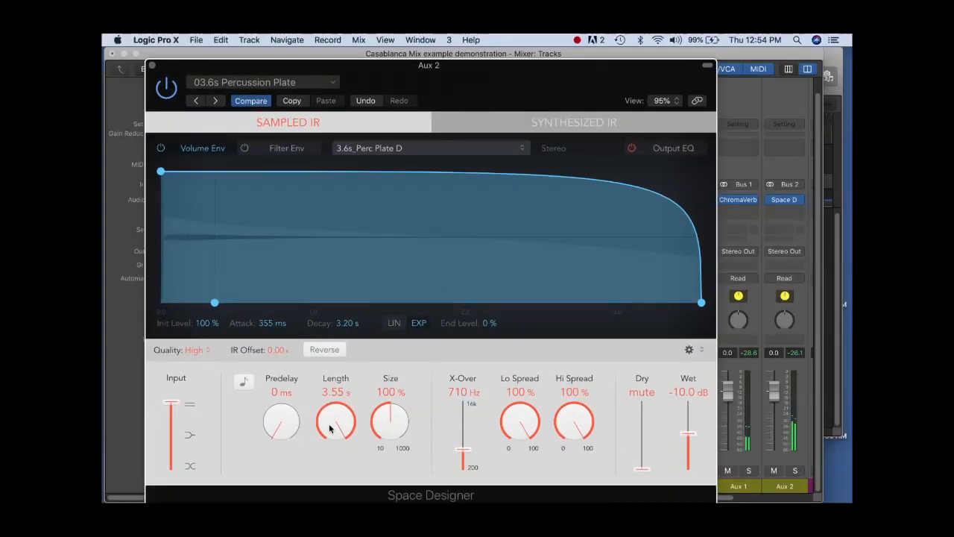
pyautogui.moveTo(335, 420); pyautogui.dragTo(336, 439)
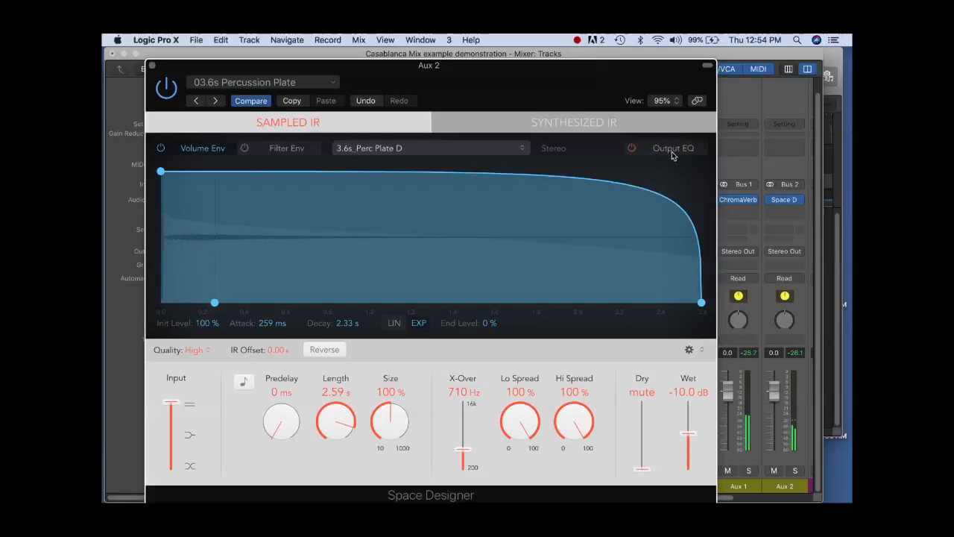
pyautogui.click(287, 148)
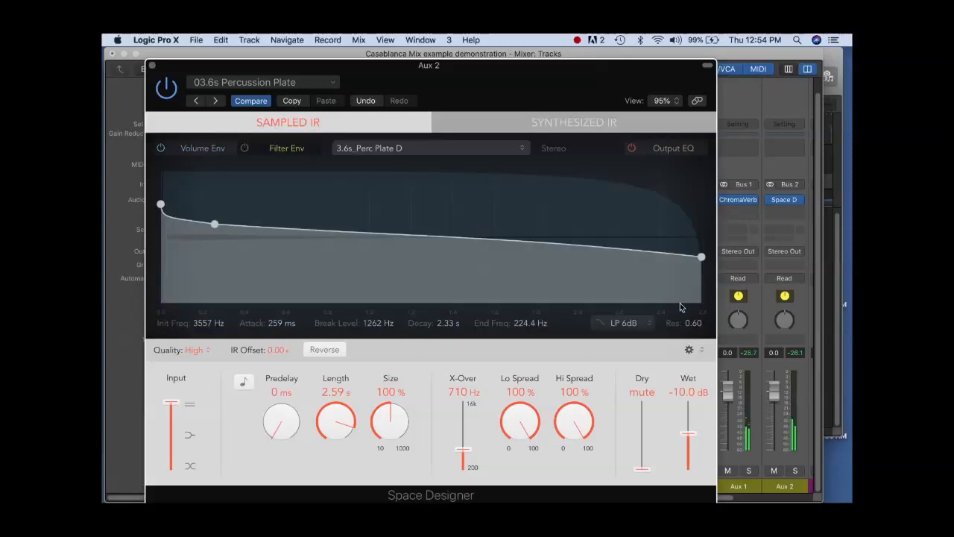
pyautogui.moveTo(701, 257); pyautogui.dragTo(701, 238)
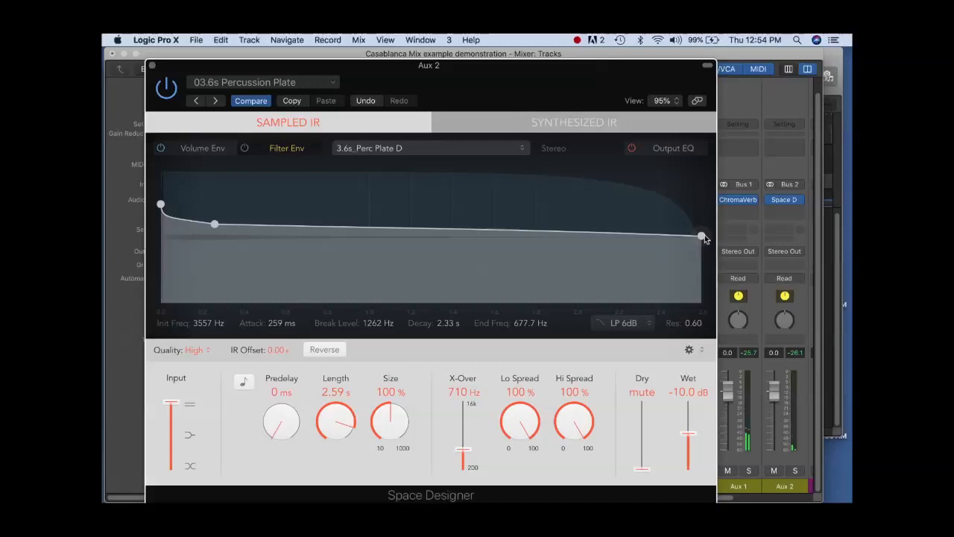
pyautogui.moveTo(679, 271)
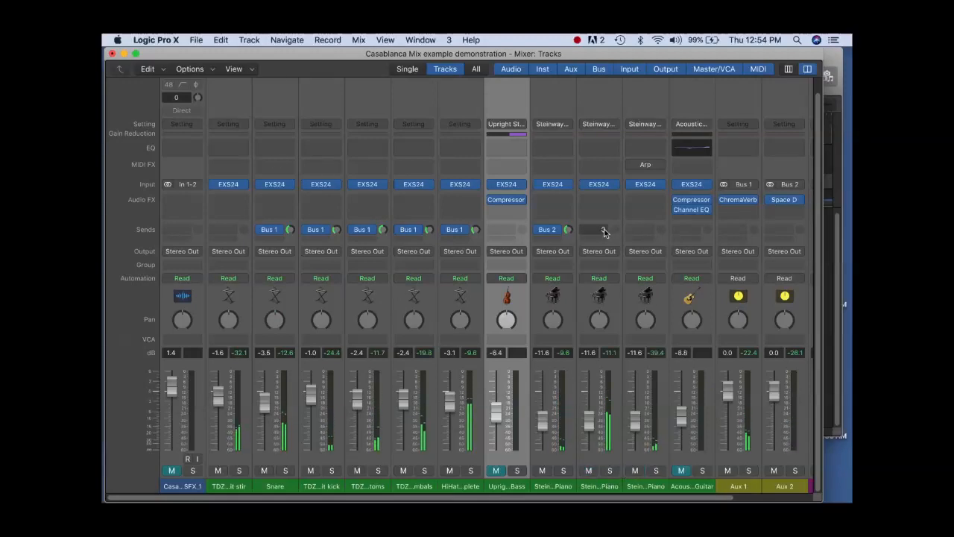
# Route the second and third Steinway piano channels' sends to Bus 2.
pyautogui.click(604, 230)
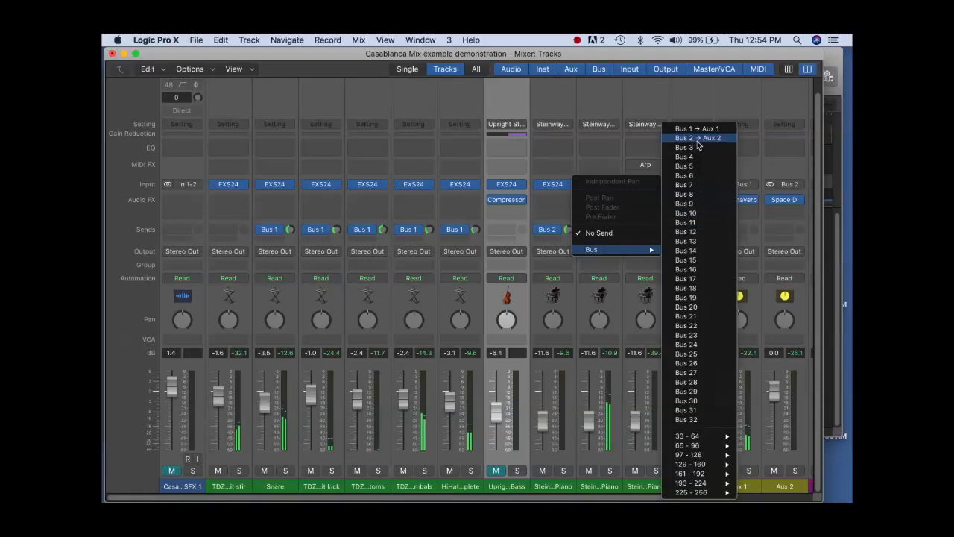
pyautogui.click(698, 137)
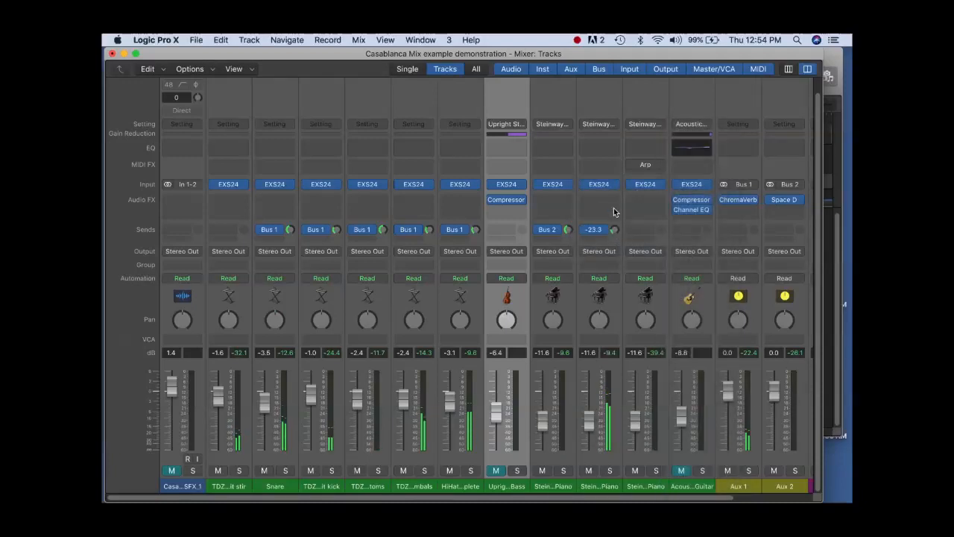
pyautogui.click(593, 229)
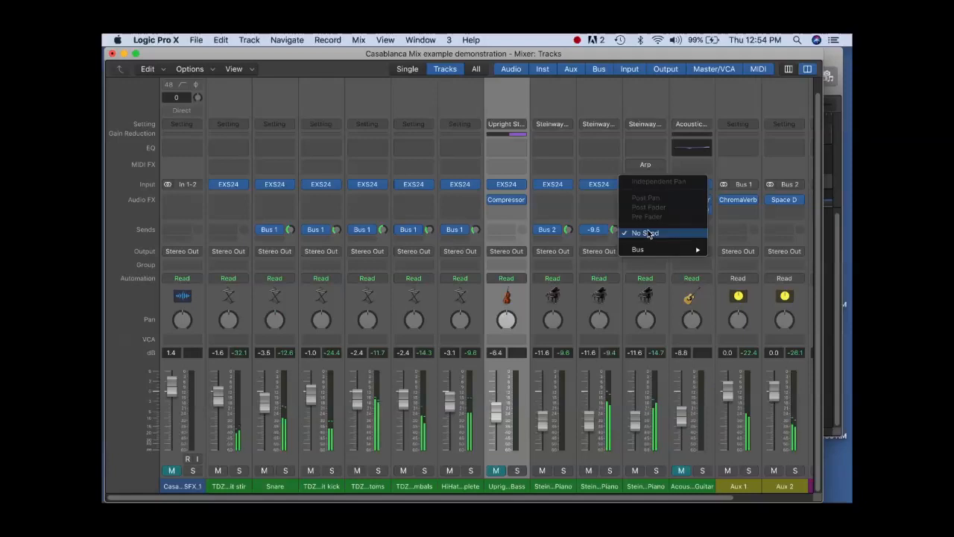
pyautogui.click(639, 250)
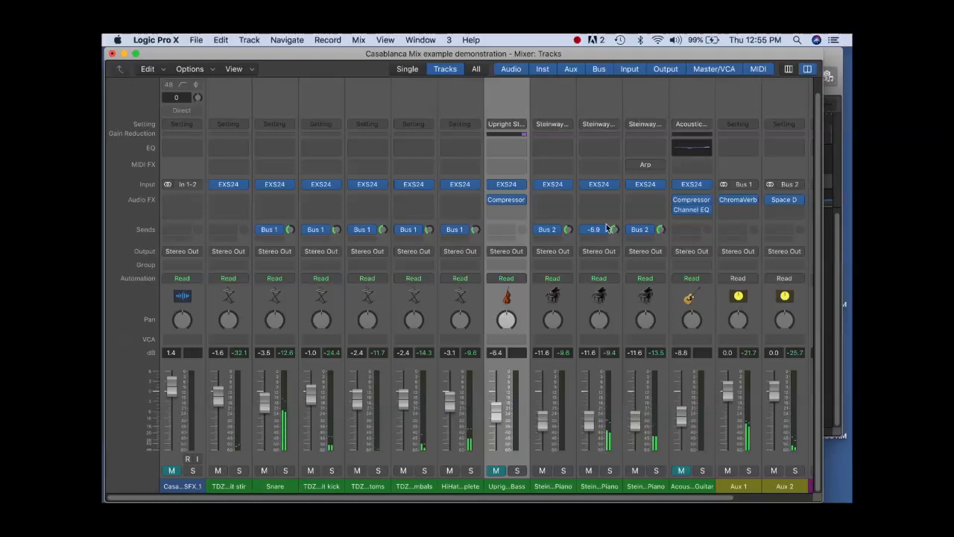
# Set the piano channels' Bus 2 reverb send levels.
pyautogui.moveTo(567, 230); pyautogui.dragTo(567, 224)
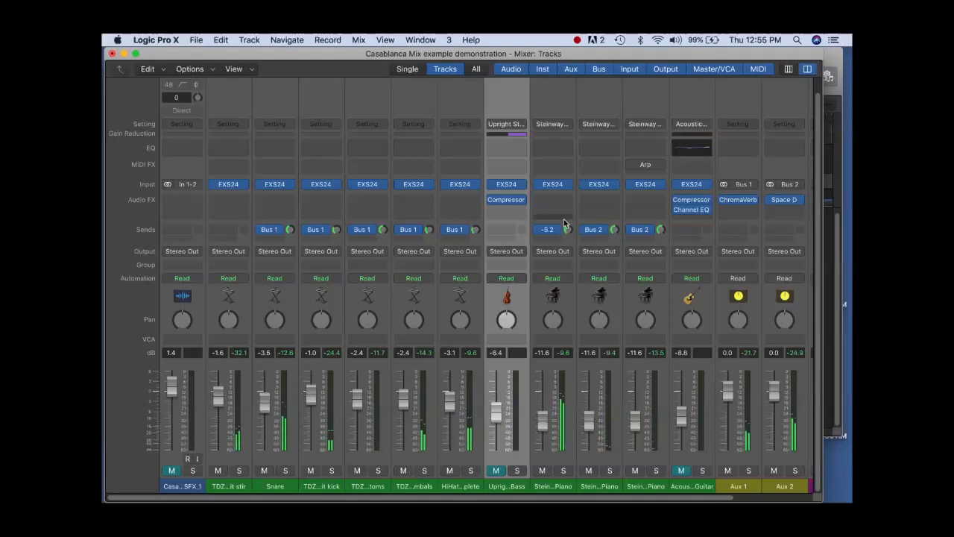
pyautogui.click(507, 229)
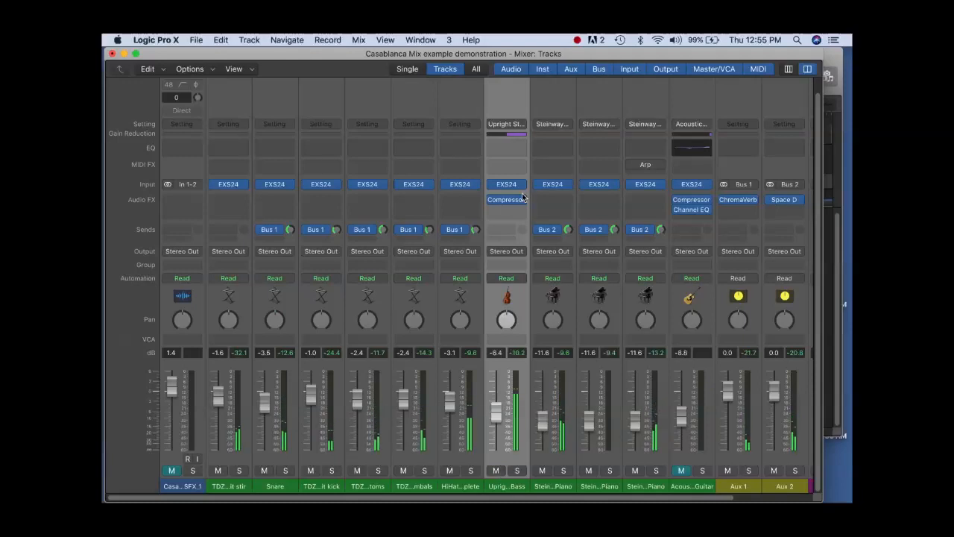
# Inspect the Upright Studio Bass compressor, then send the acoustic guitar to Bus 2.
pyautogui.doubleClick(507, 200)
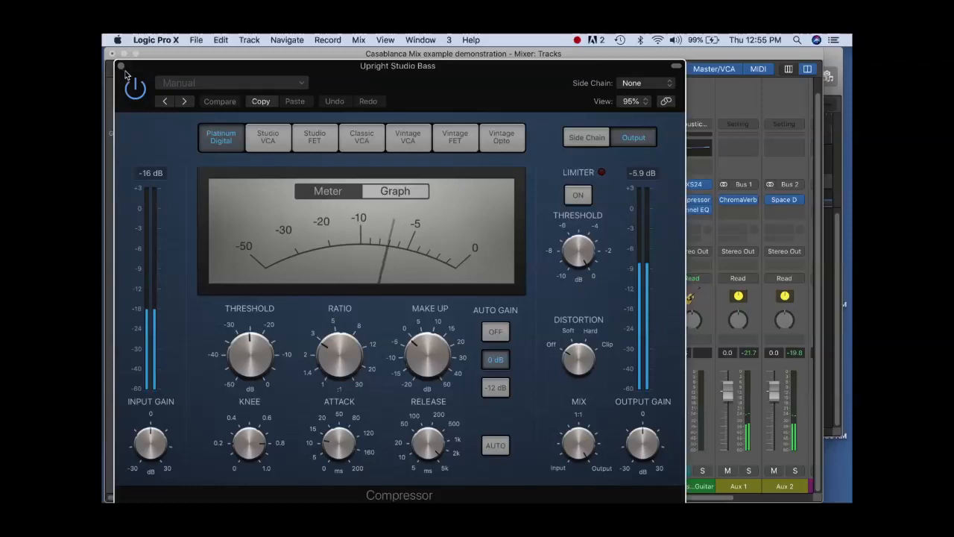
pyautogui.click(120, 65)
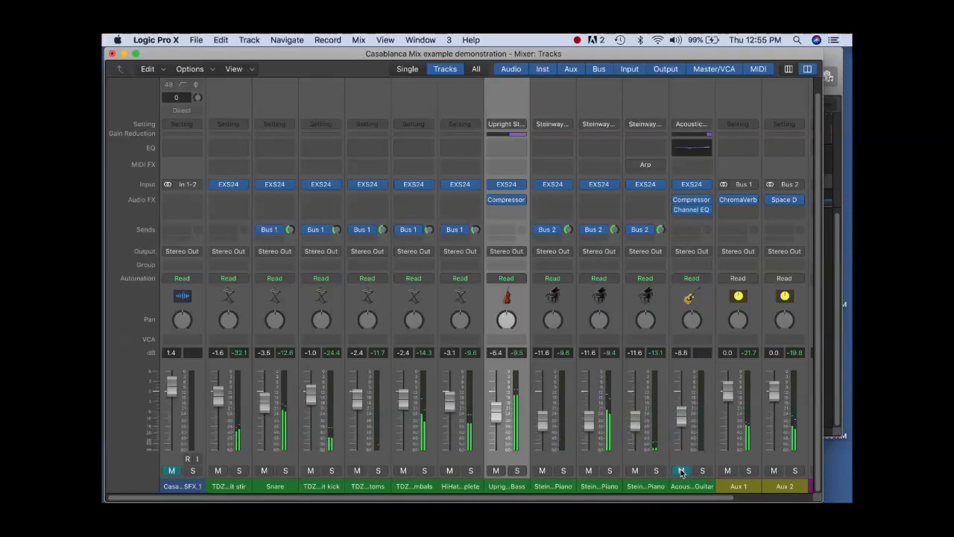
pyautogui.click(692, 230)
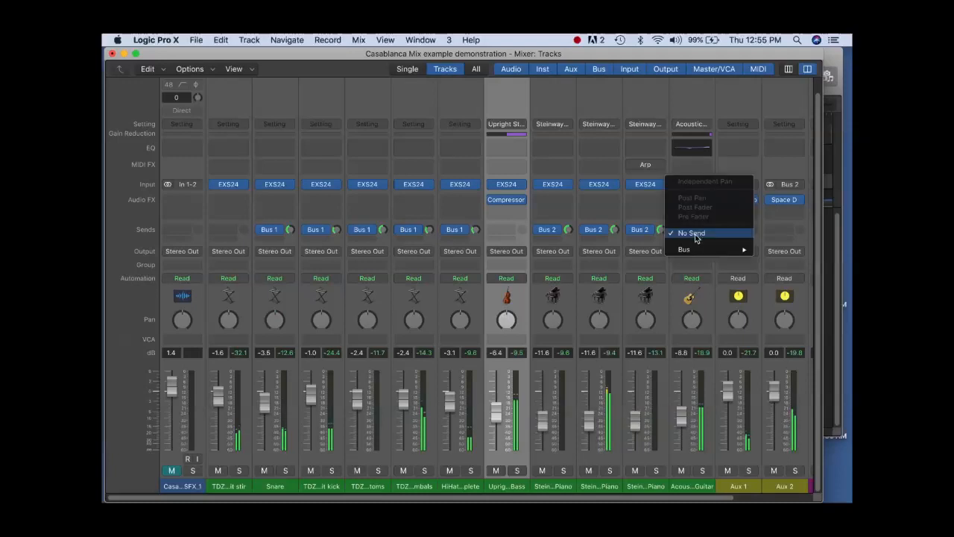
pyautogui.click(683, 249)
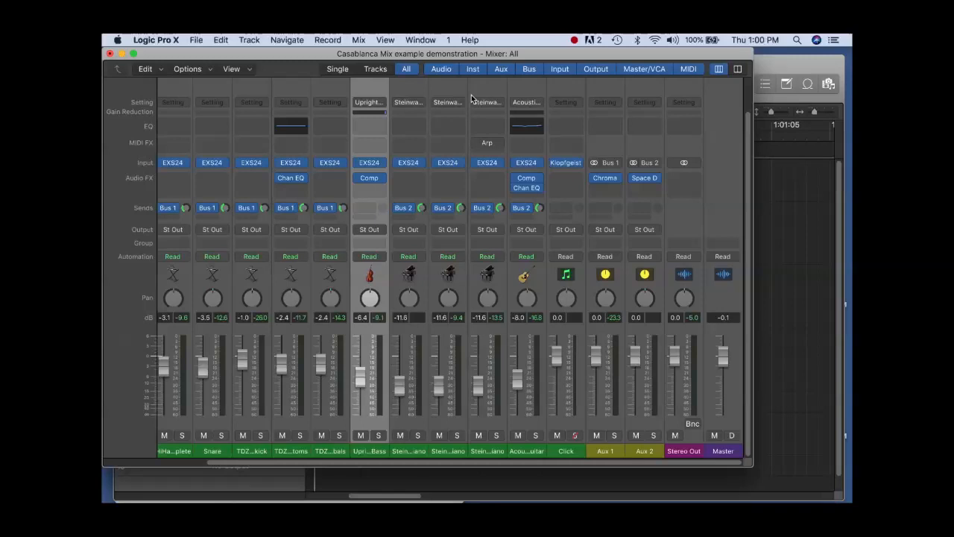
pyautogui.moveTo(331, 41)
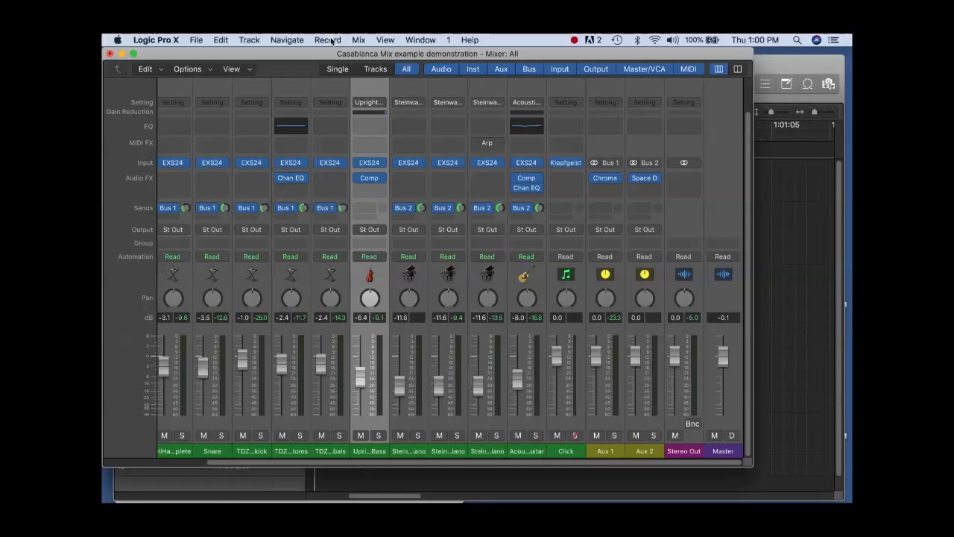
# Show the Casablanca movie window via View > Show Movie Window.
pyautogui.click(385, 39)
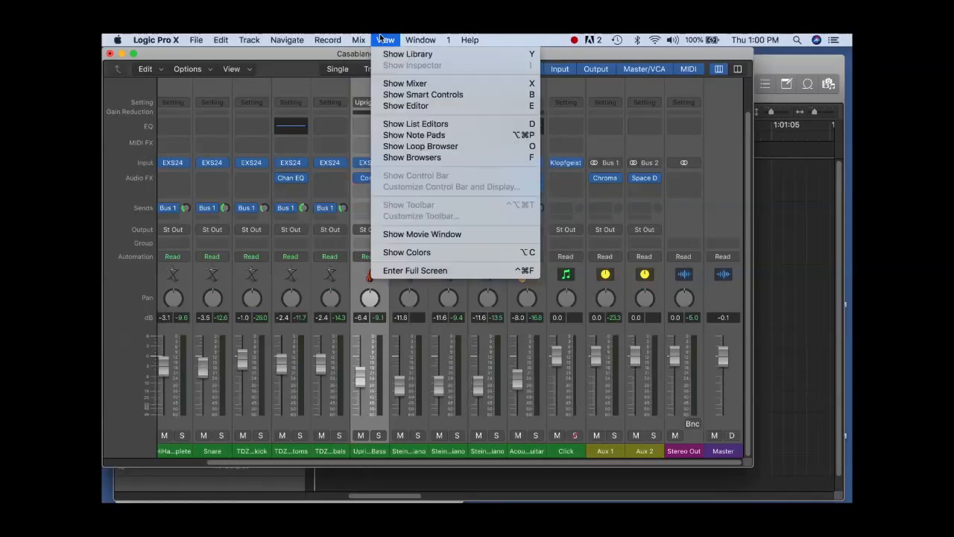
pyautogui.click(423, 234)
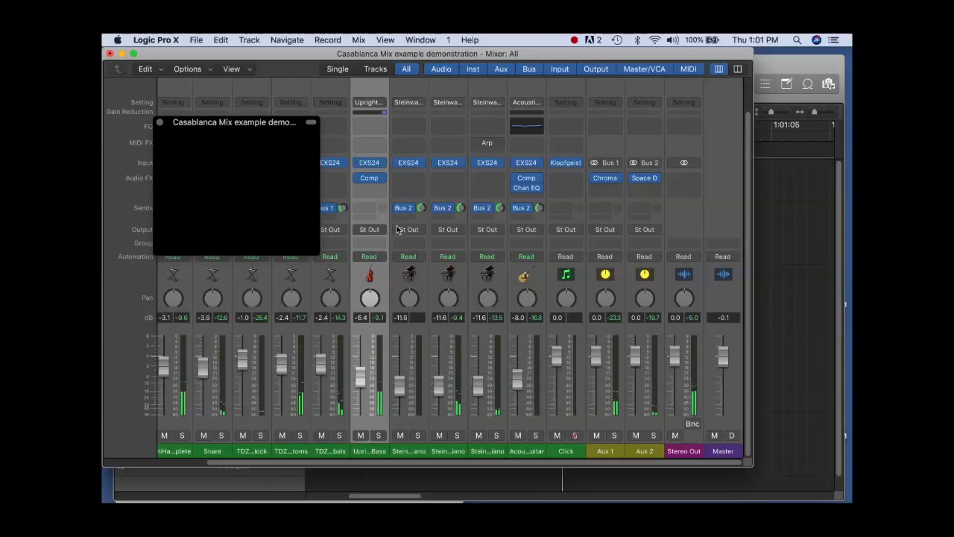
# Create a new VCA fader for the selected band channels.
pyautogui.hscroll(-3)
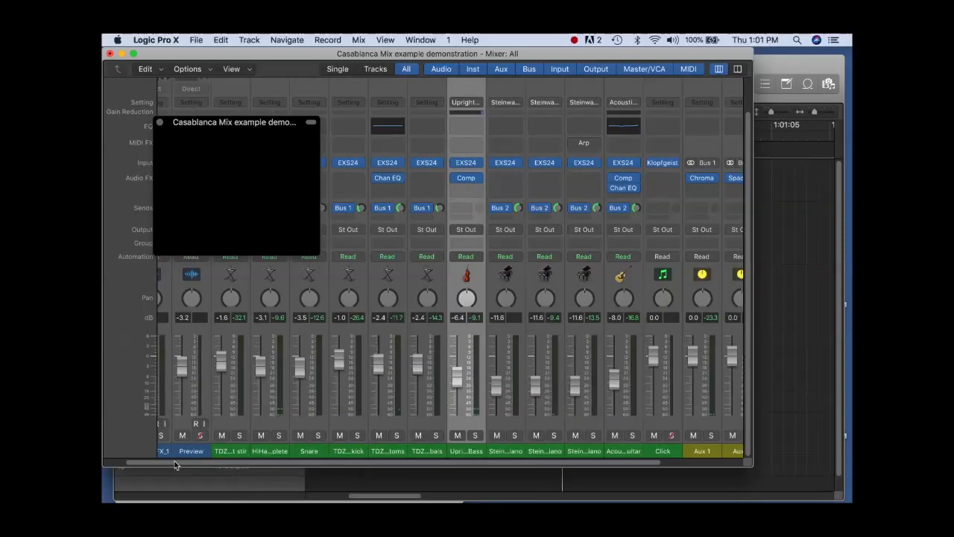
pyautogui.hscroll(-3)
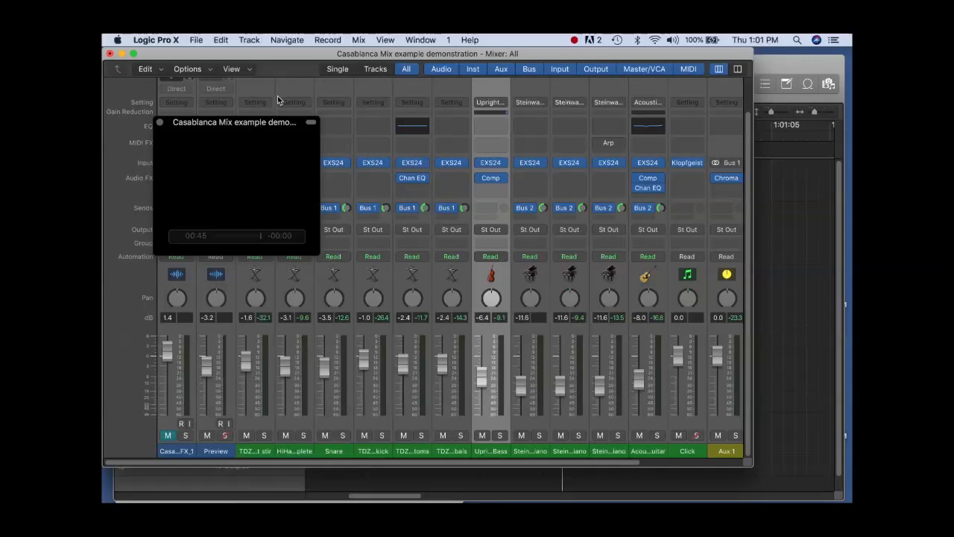
pyautogui.click(231, 68)
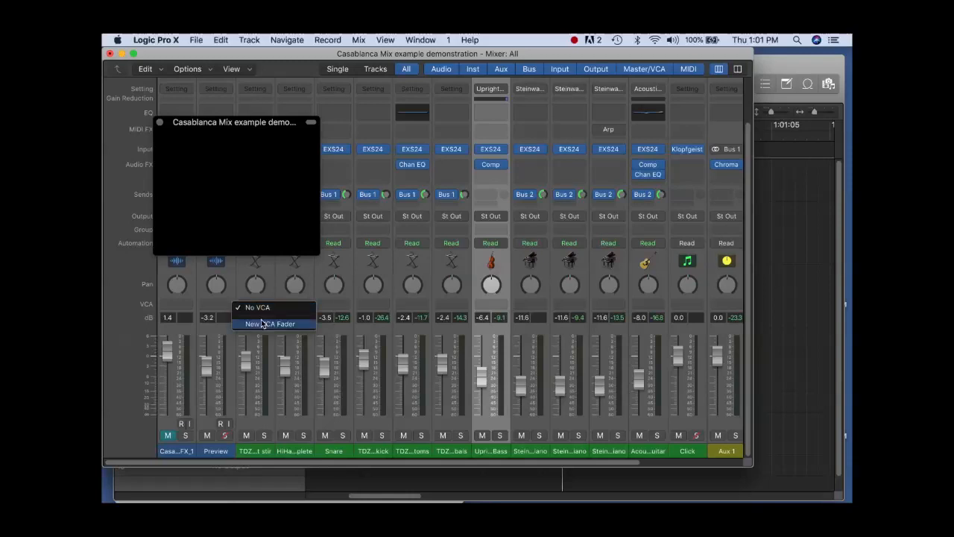
pyautogui.click(271, 323)
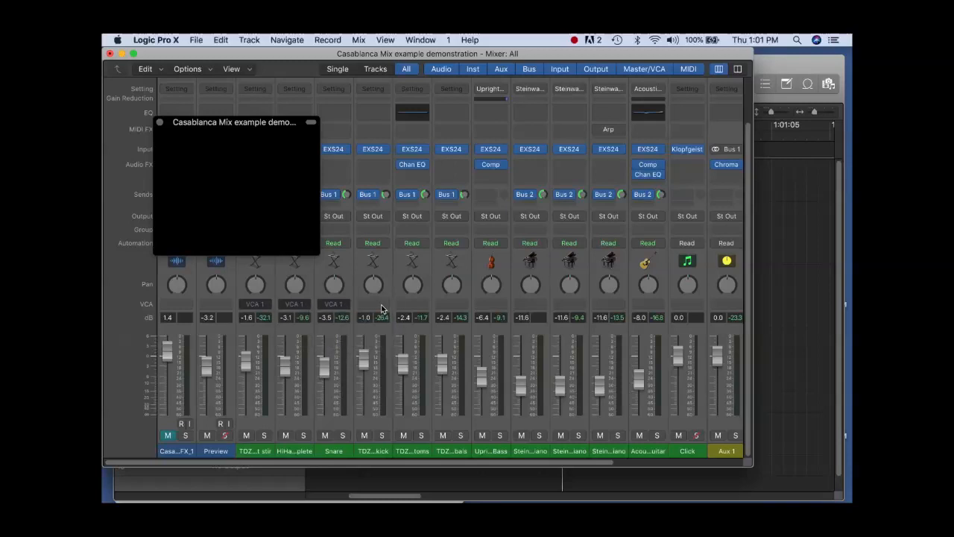
# Assign the bass and remaining band channels to VCA 1.
pyautogui.click(373, 304)
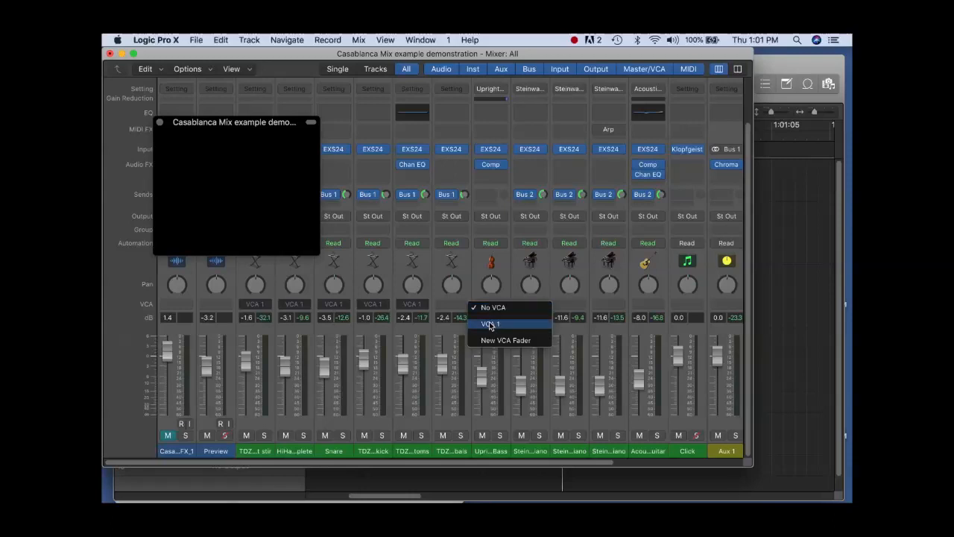
pyautogui.click(490, 324)
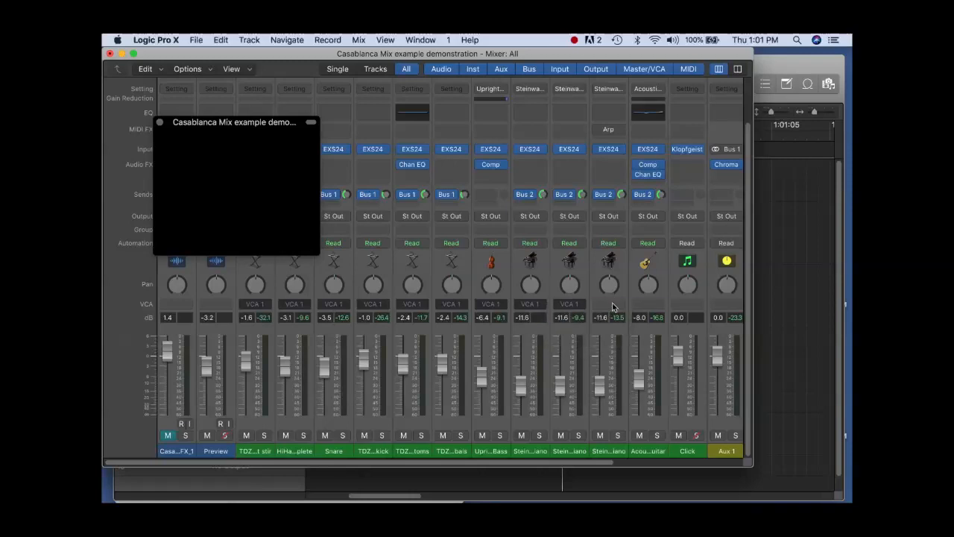
pyautogui.click(609, 304)
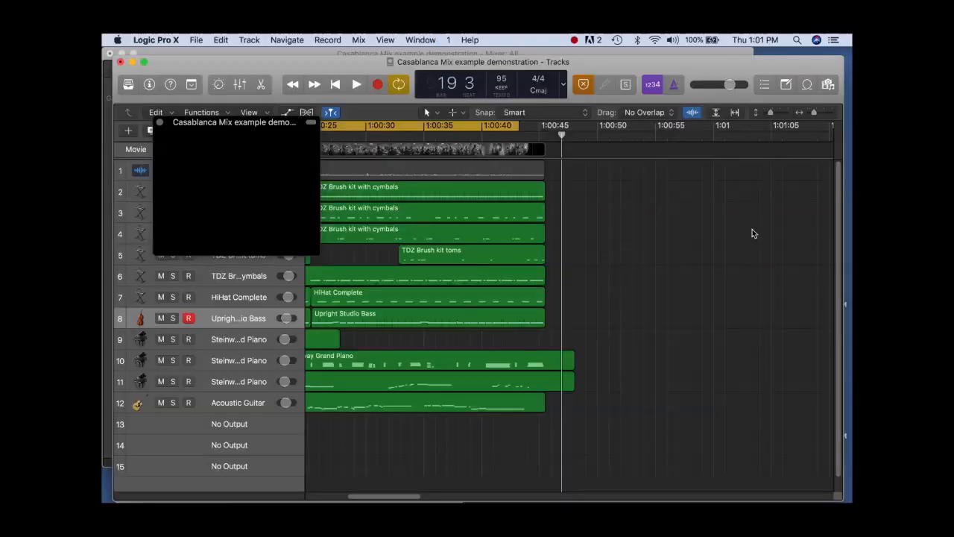
# Play the movie and ride VCA 1 down and back up to about -3.5 dB.
pyautogui.click(355, 83)
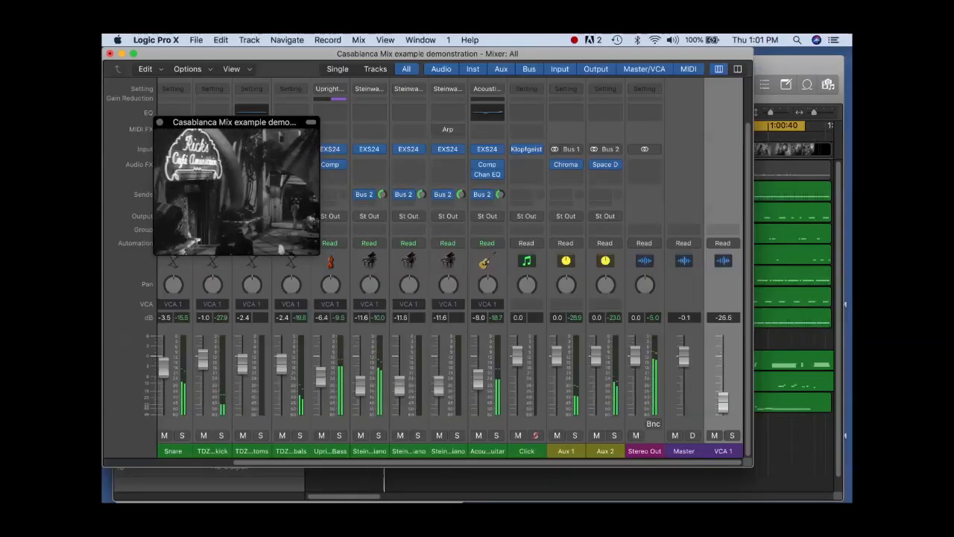
pyautogui.moveTo(722, 403); pyautogui.dragTo(722, 365)
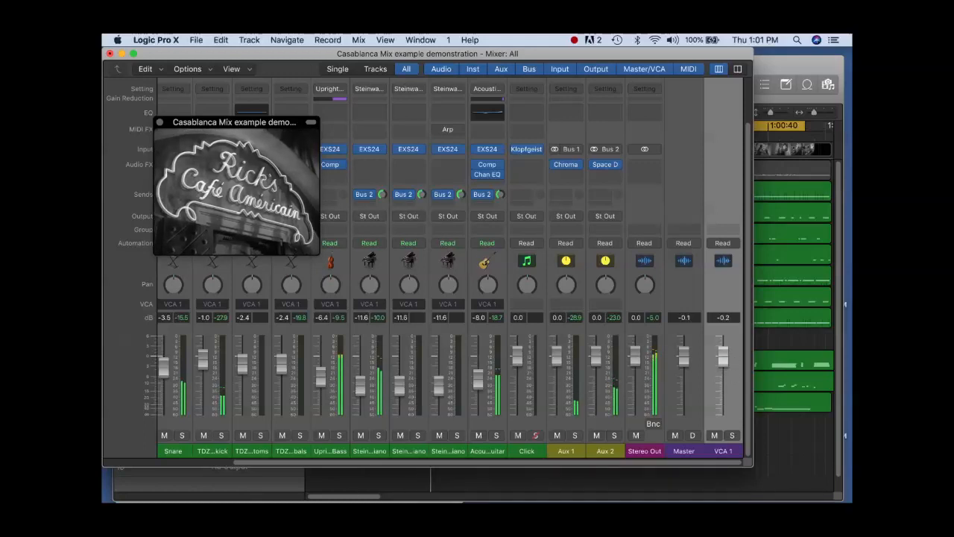
pyautogui.hscroll(-3)
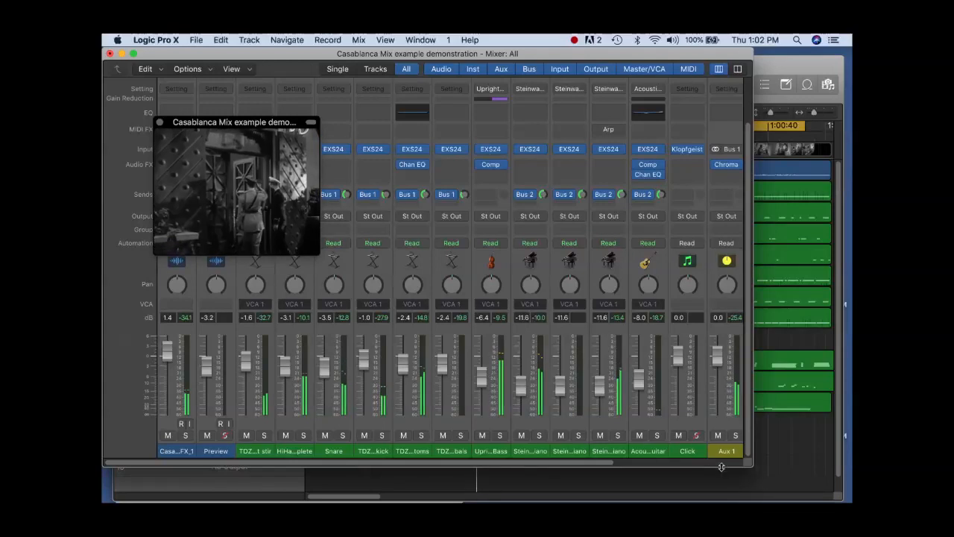
pyautogui.hscroll(3)
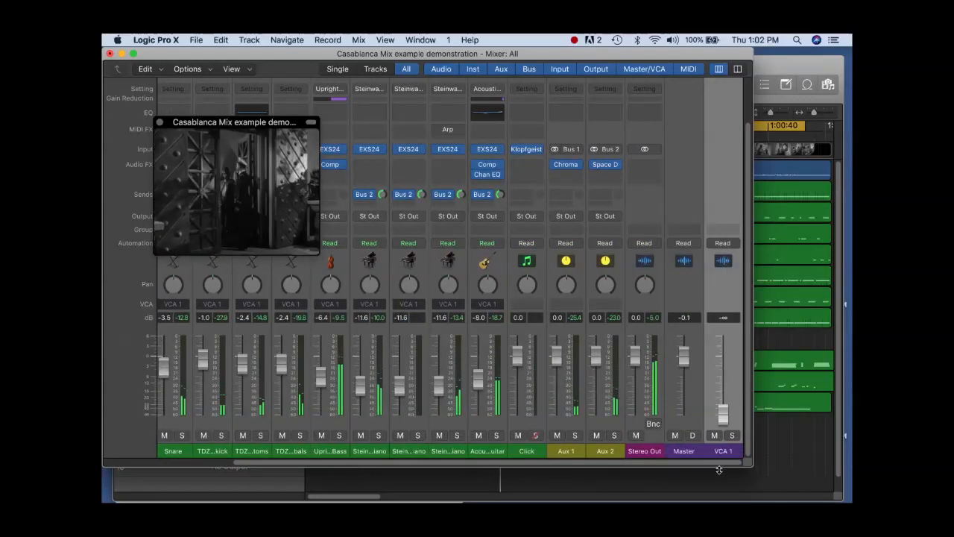
pyautogui.moveTo(722, 418); pyautogui.dragTo(722, 384)
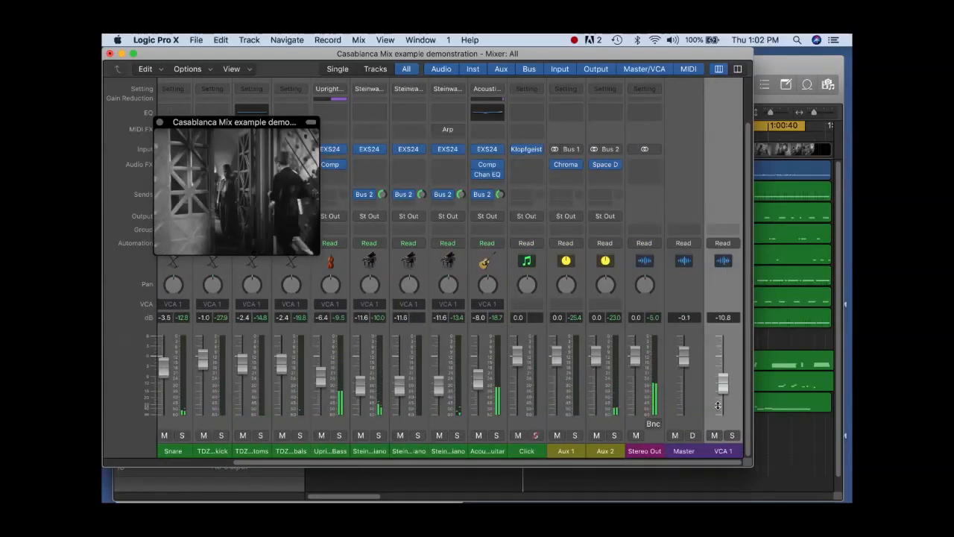
pyautogui.moveTo(722, 388); pyautogui.dragTo(722, 358)
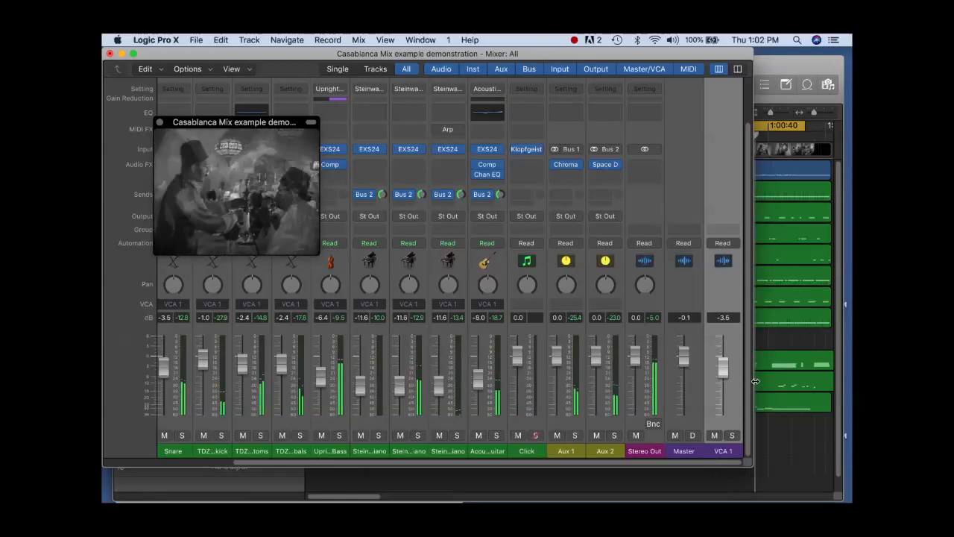
# Set VCA 1's automation mode to Write and accept the warning.
pyautogui.click(722, 242)
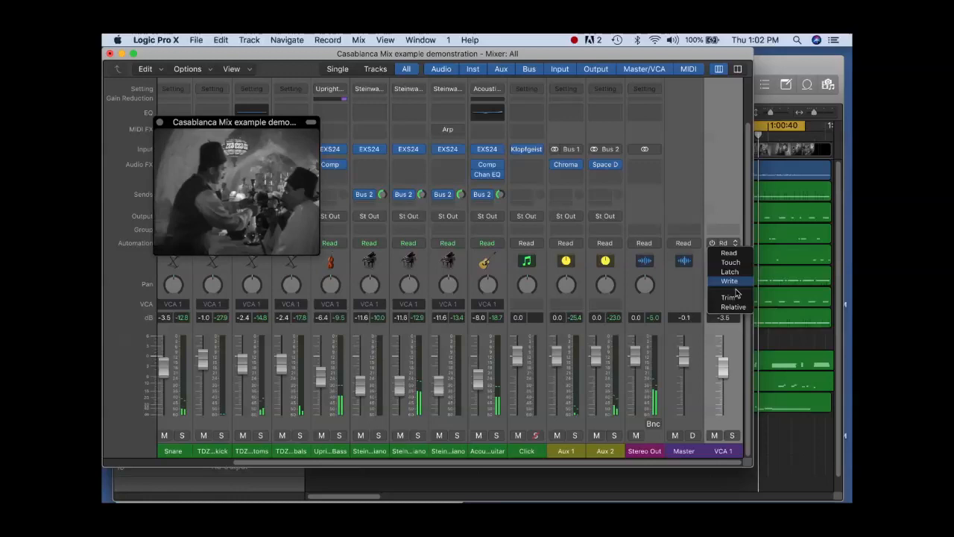
pyautogui.click(729, 280)
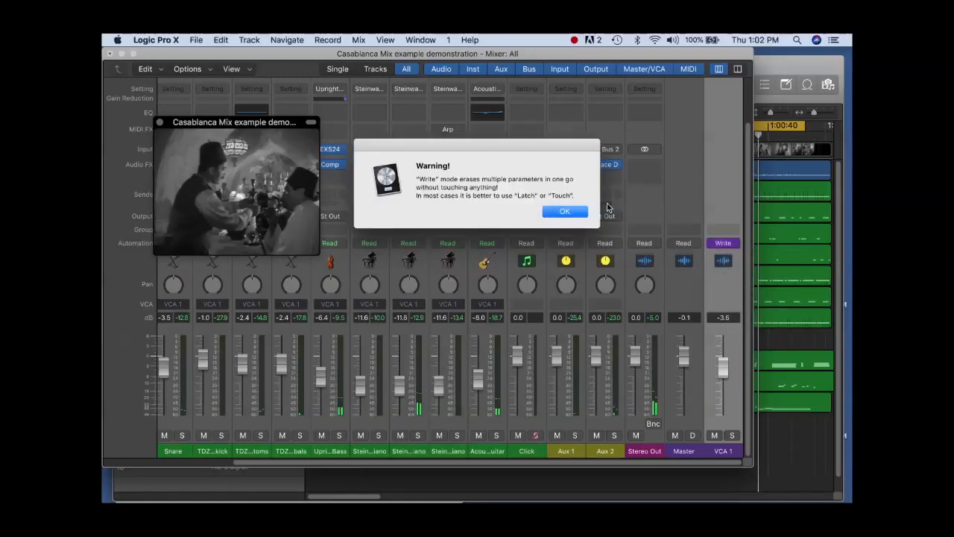
pyautogui.click(563, 212)
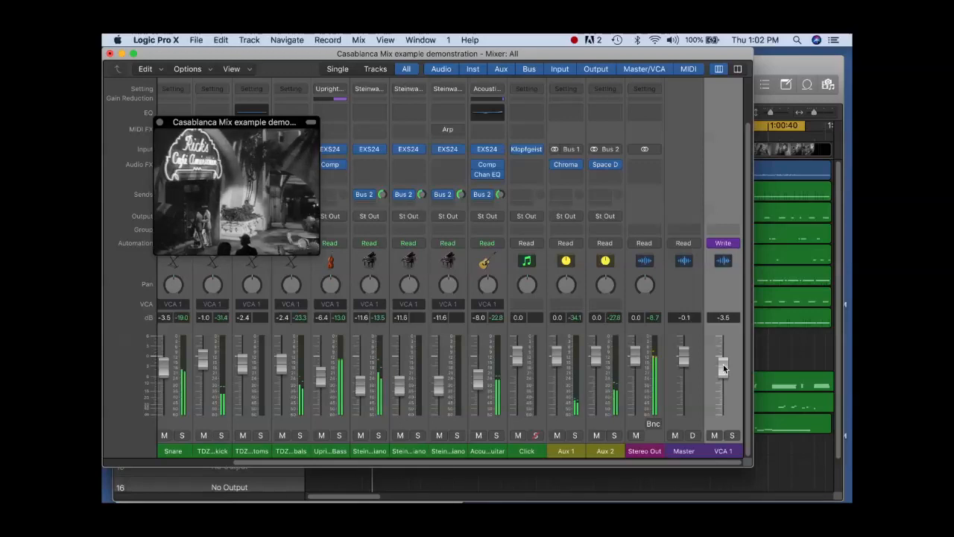
# During playback, pull VCA 1 down to record a fade-out to about -11 dB.
pyautogui.moveTo(722, 355); pyautogui.dragTo(722, 365)
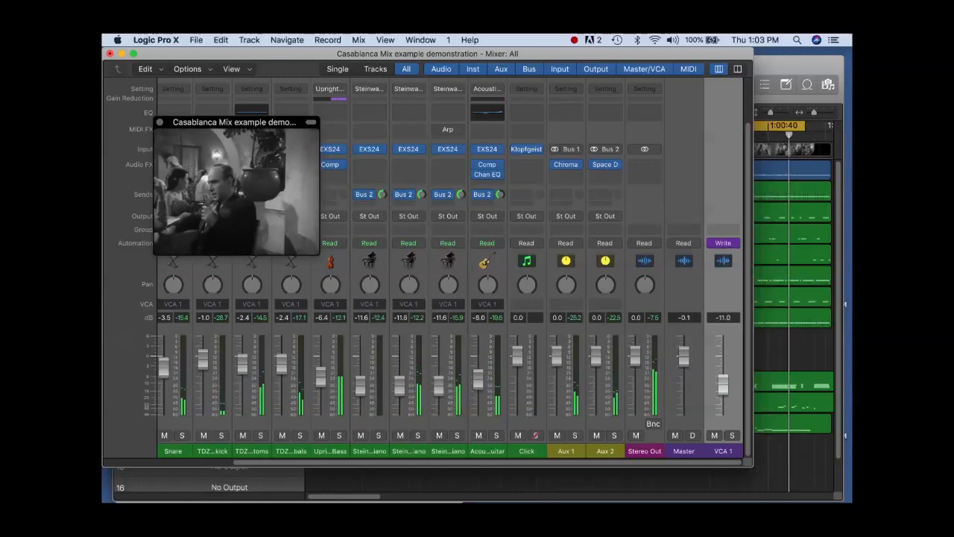
pyautogui.moveTo(724, 365); pyautogui.dragTo(723, 406)
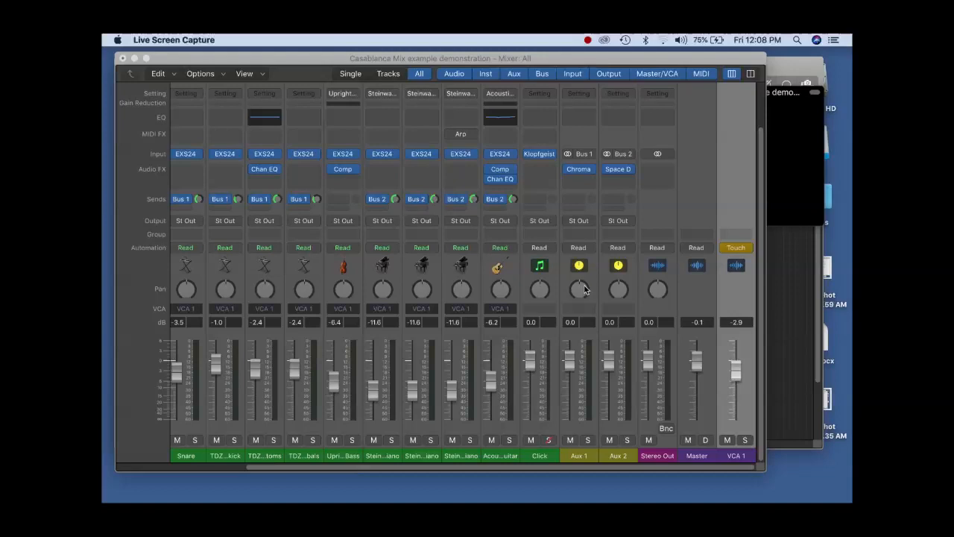
pyautogui.moveTo(522, 295)
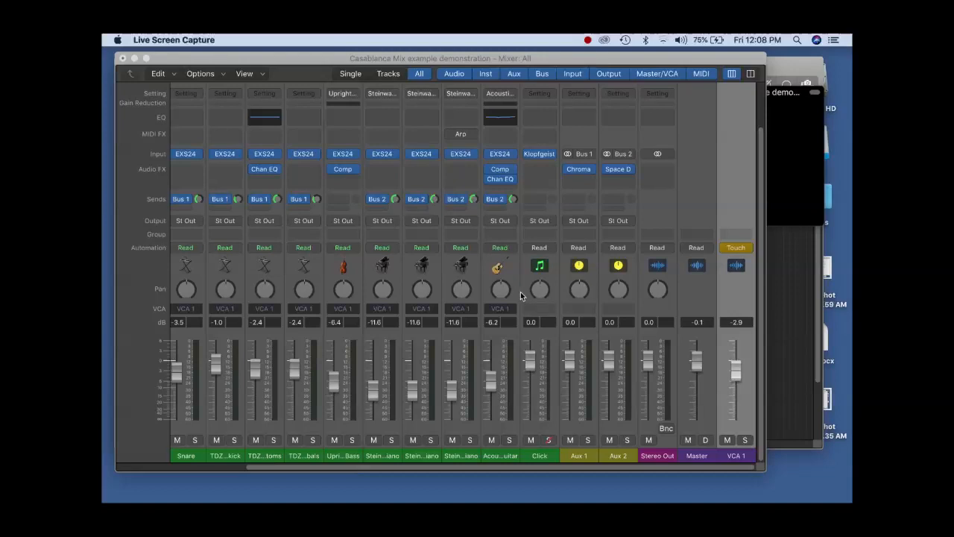
pyautogui.moveTo(504, 295)
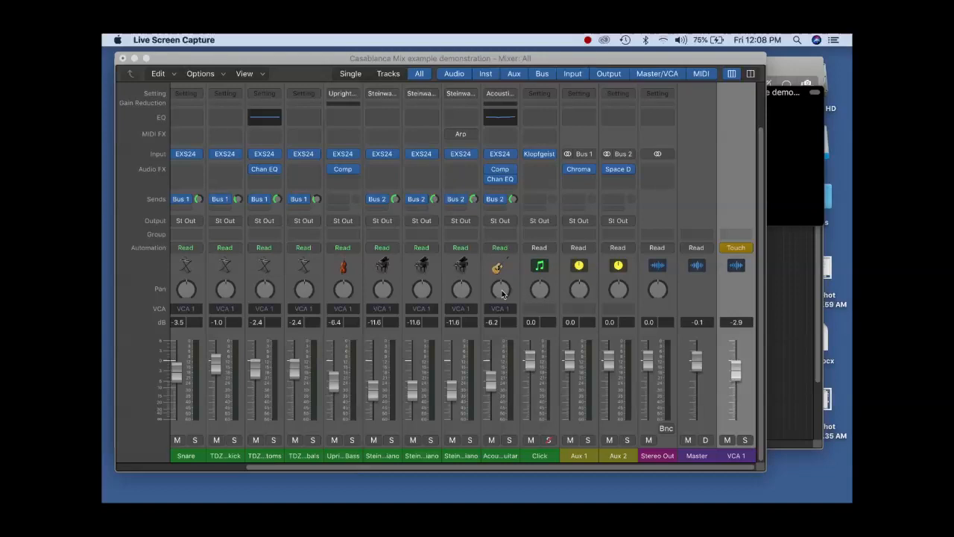
# Switch the acoustic guitar channel to Binaural Pan and position it in the binaural field.
pyautogui.rightClick(501, 289)
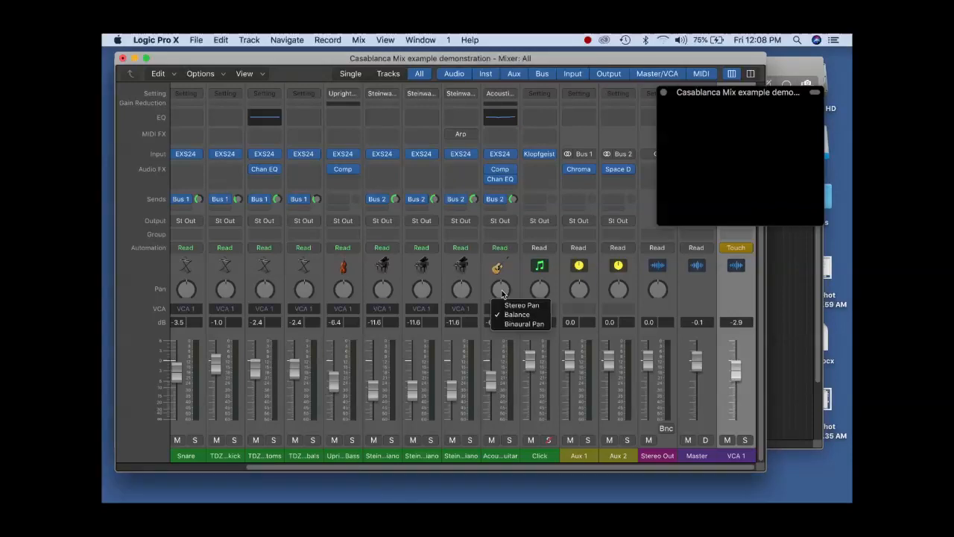
pyautogui.click(522, 305)
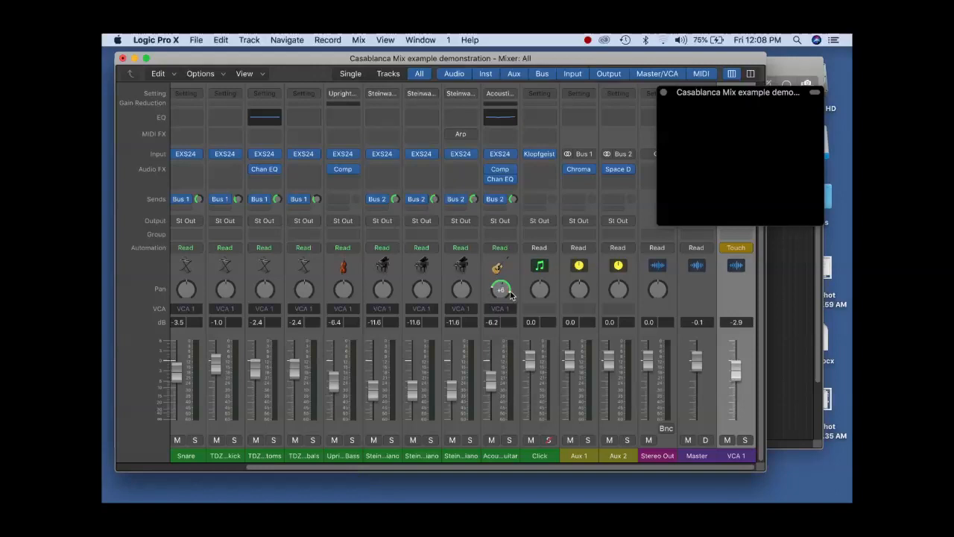
pyautogui.moveTo(501, 290); pyautogui.dragTo(501, 282)
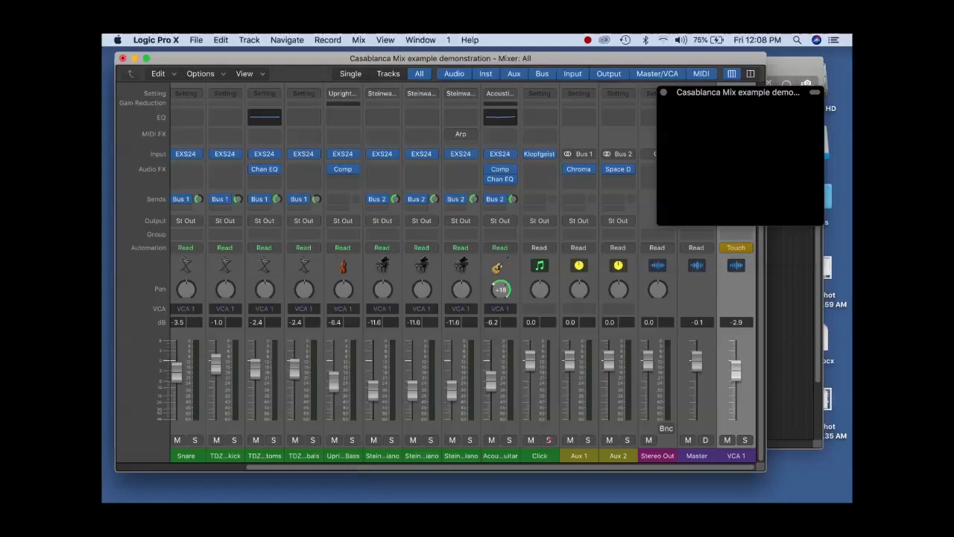
pyautogui.moveTo(495, 282)
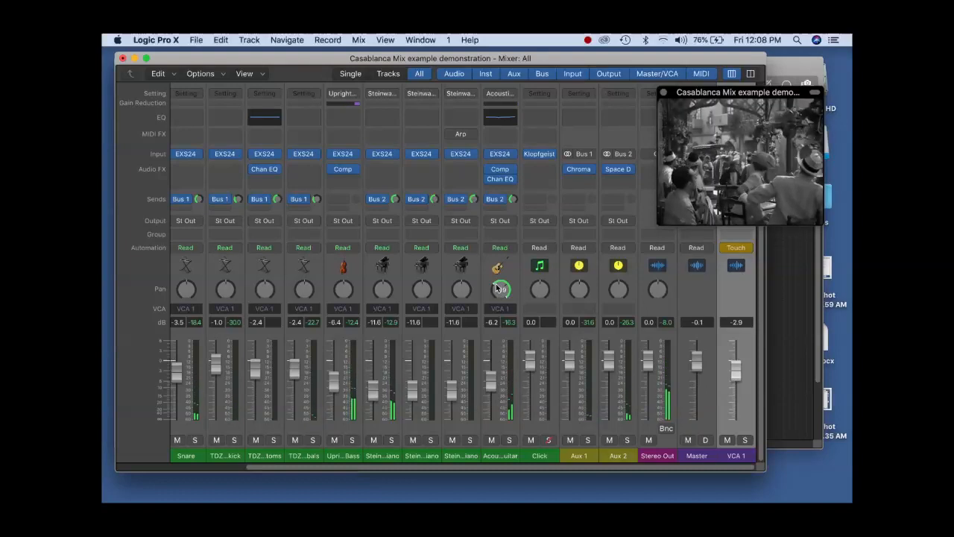
pyautogui.moveTo(401, 268)
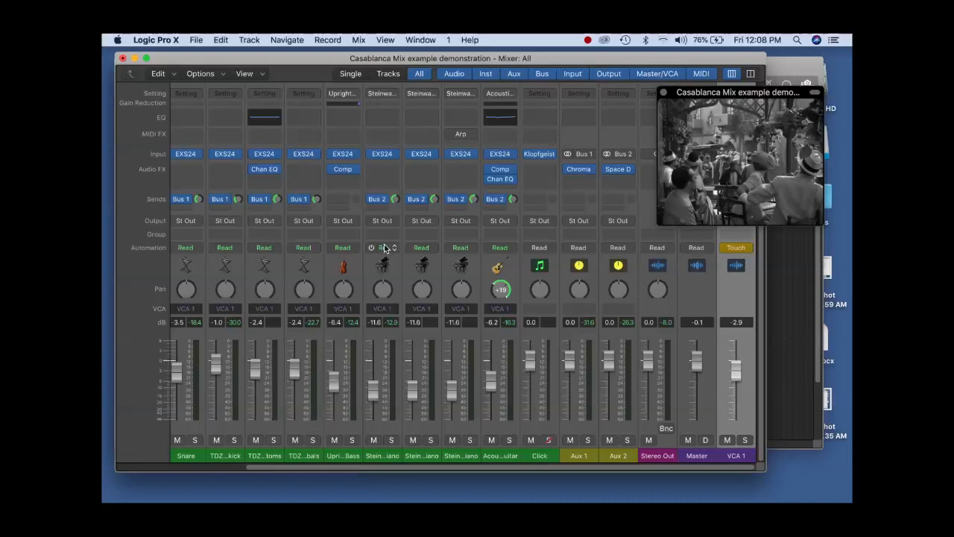
pyautogui.moveTo(381, 247)
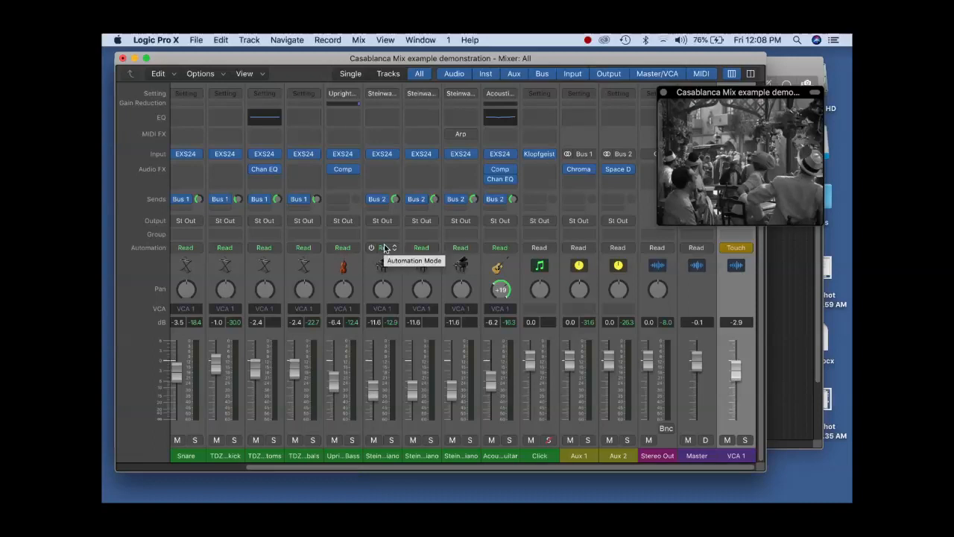
pyautogui.moveTo(313, 239)
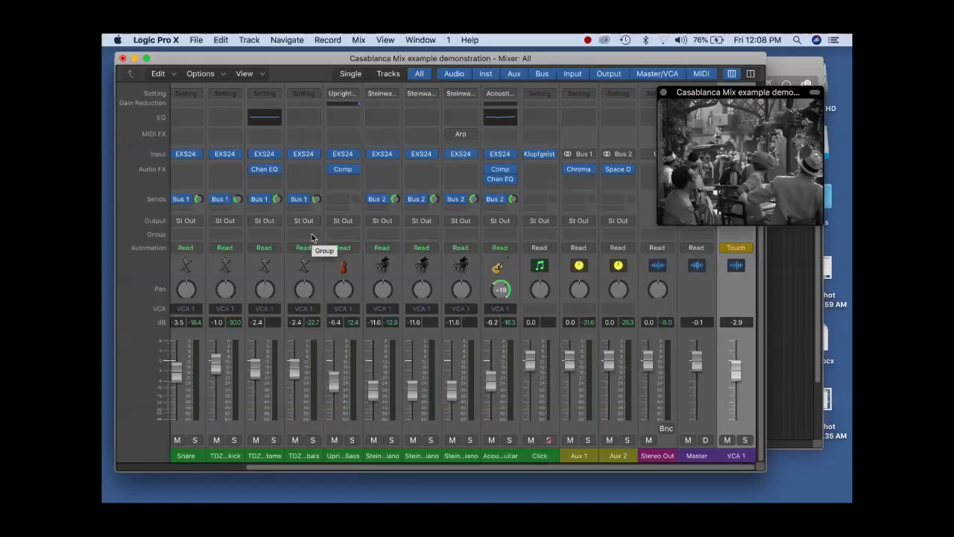
pyautogui.moveTo(305, 200)
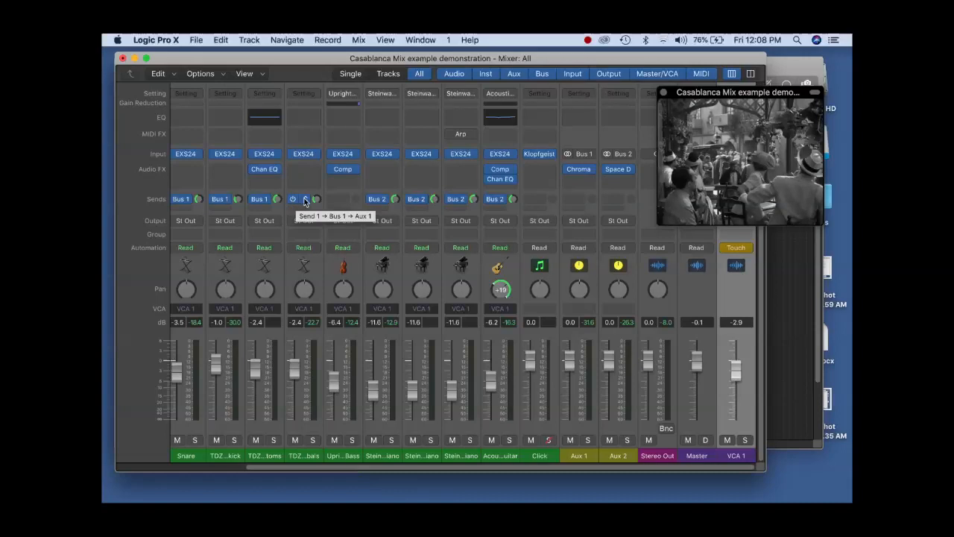
pyautogui.click(306, 199)
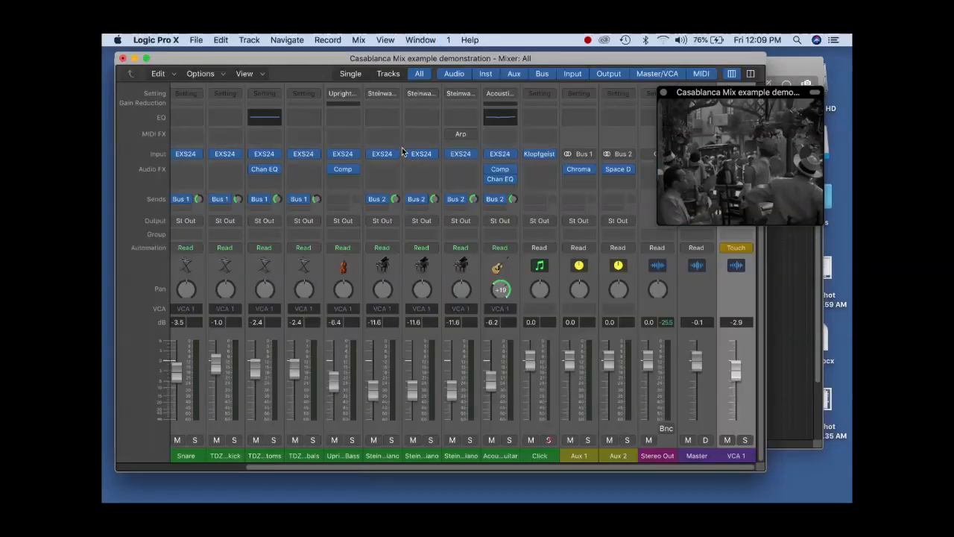
# Start Export Audio to Movie, name it Casablanca_2020_Logic mix, and review the Linear PCM format options.
pyautogui.click(197, 39)
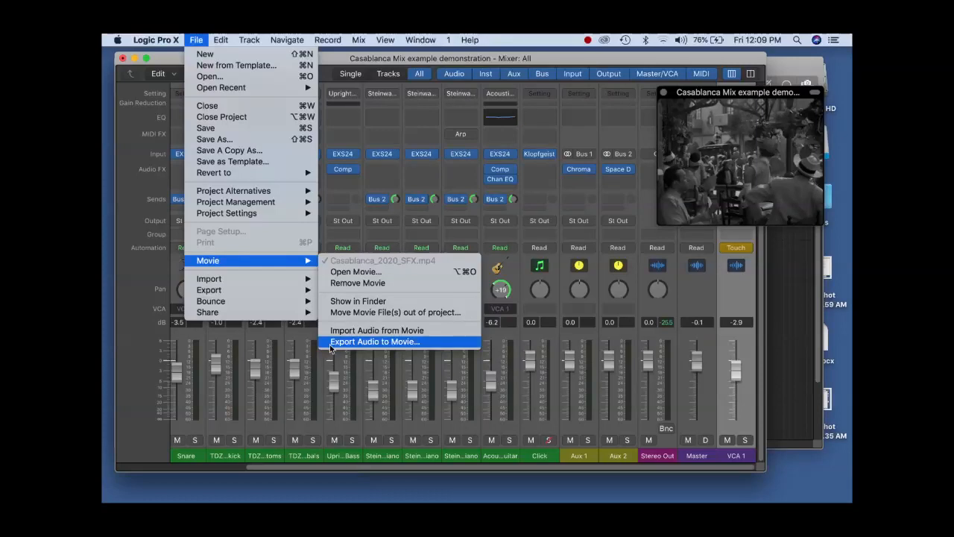
pyautogui.click(374, 342)
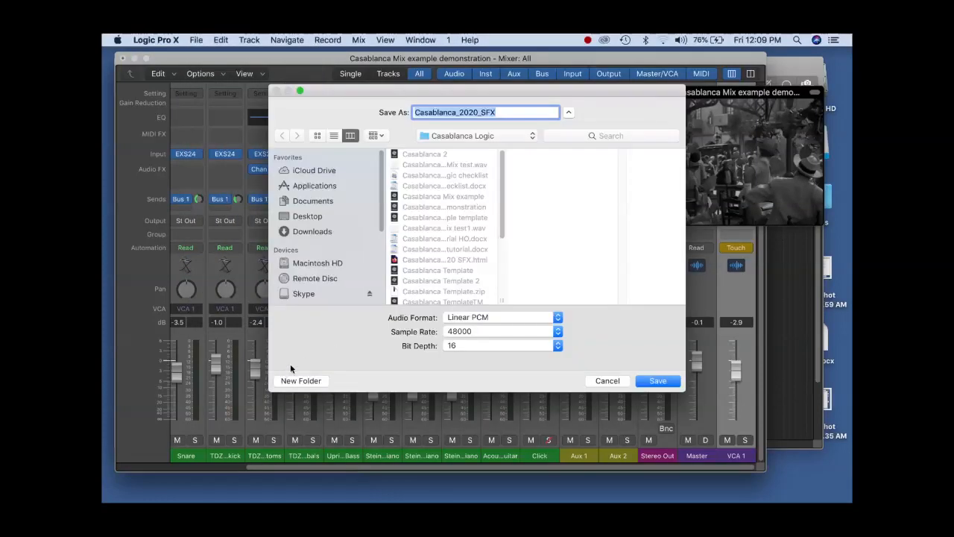
pyautogui.moveTo(522, 313)
pyautogui.write('Lo')
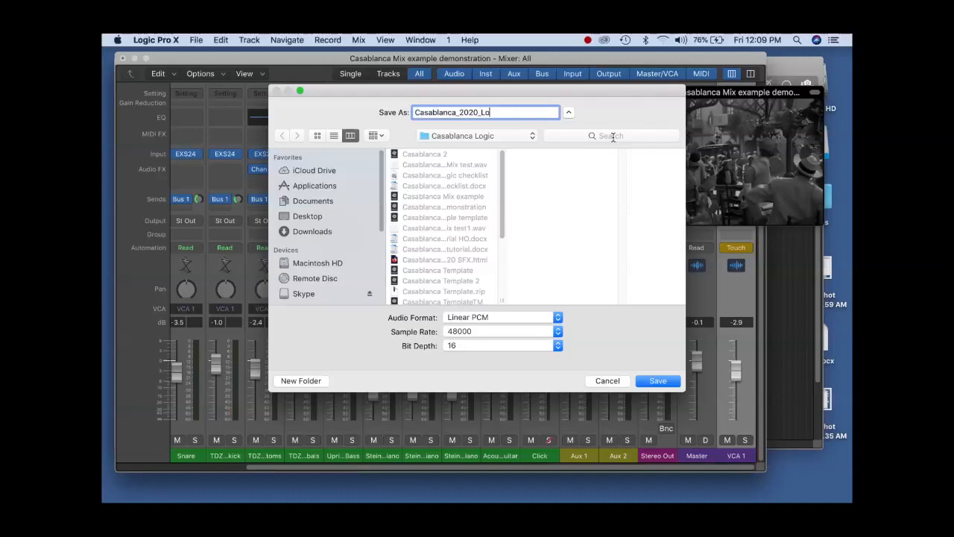
pyautogui.write('gic mix')
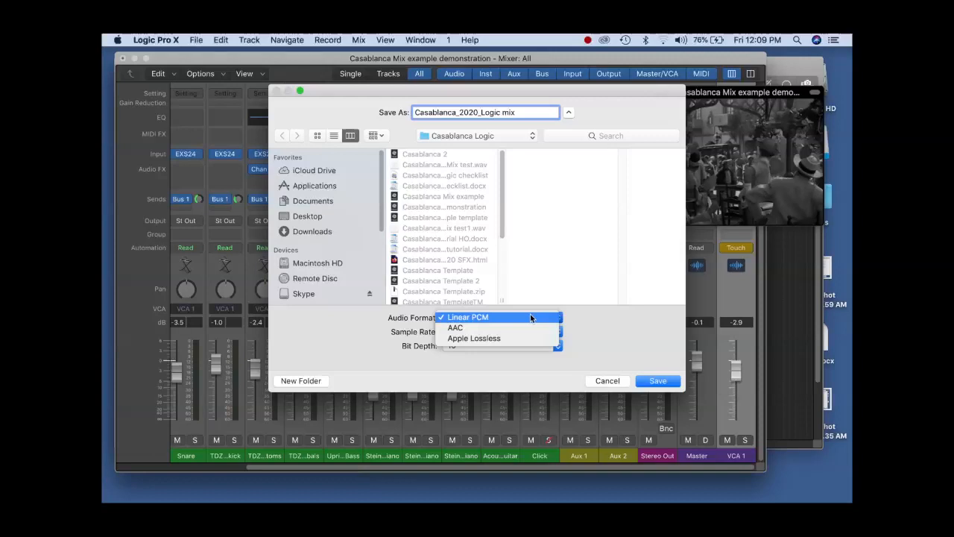
pyautogui.click(468, 316)
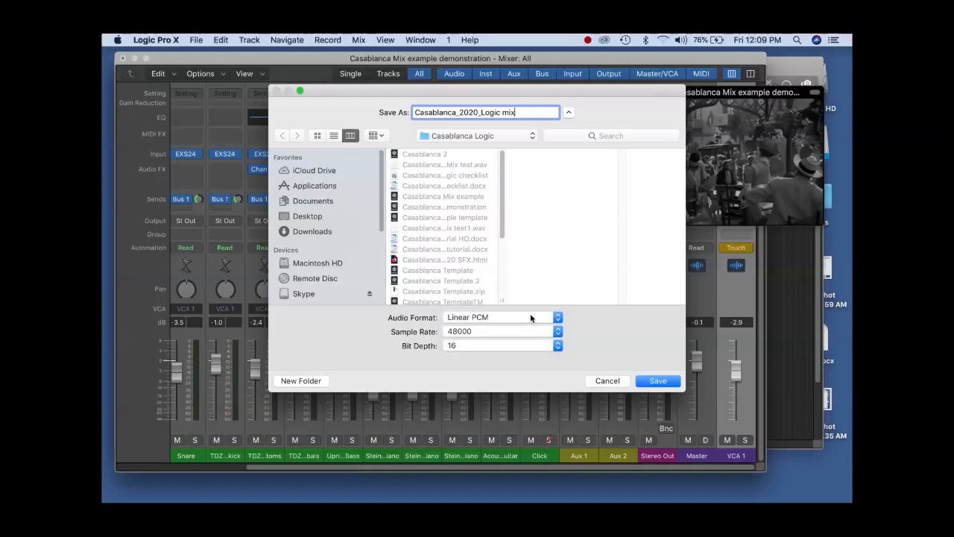
pyautogui.moveTo(510, 331)
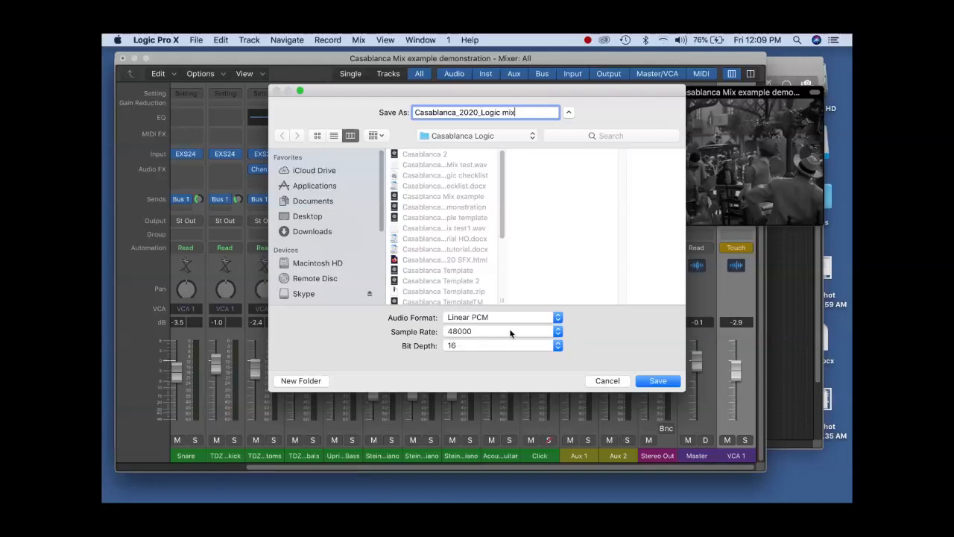
pyautogui.moveTo(477, 351)
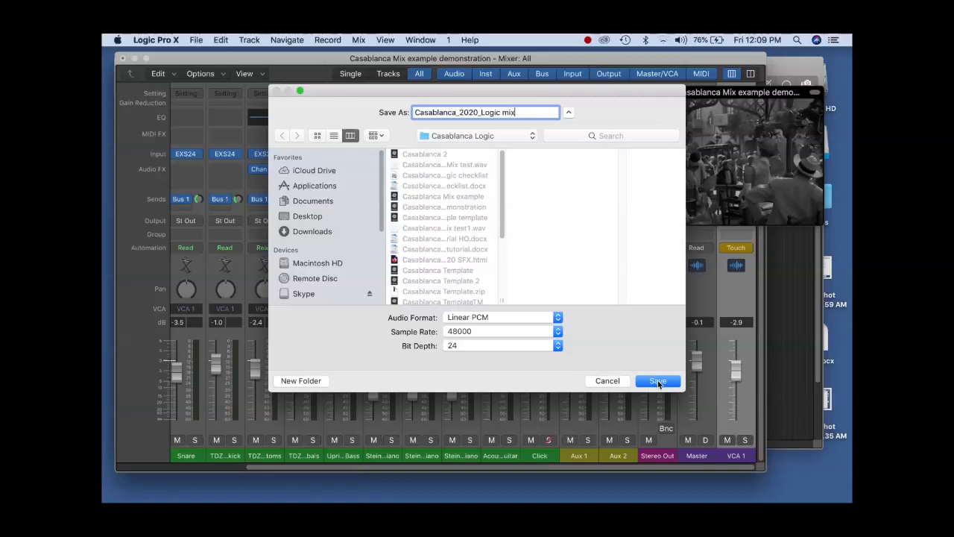
# Save the export with the movie's sound track enabled, then switch to Finder.
pyautogui.click(657, 381)
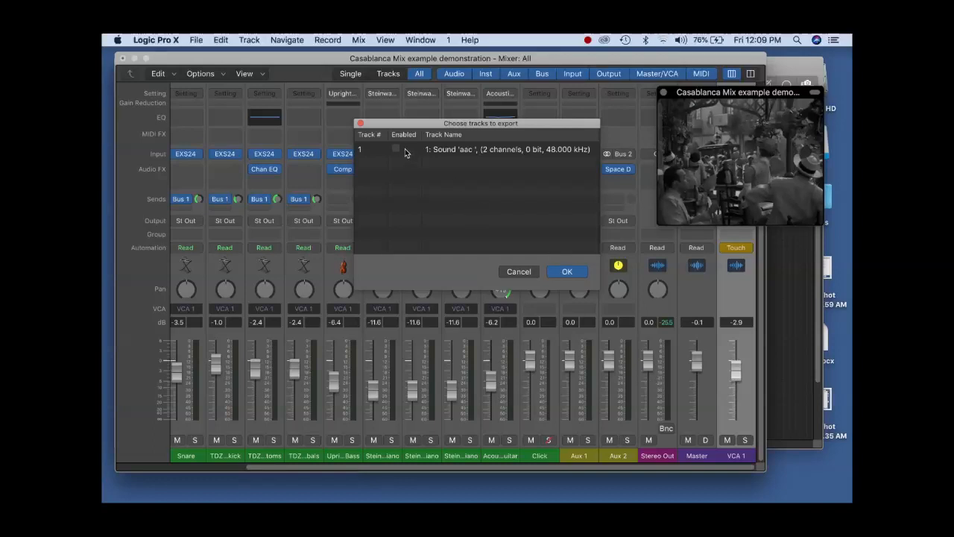
pyautogui.click(396, 150)
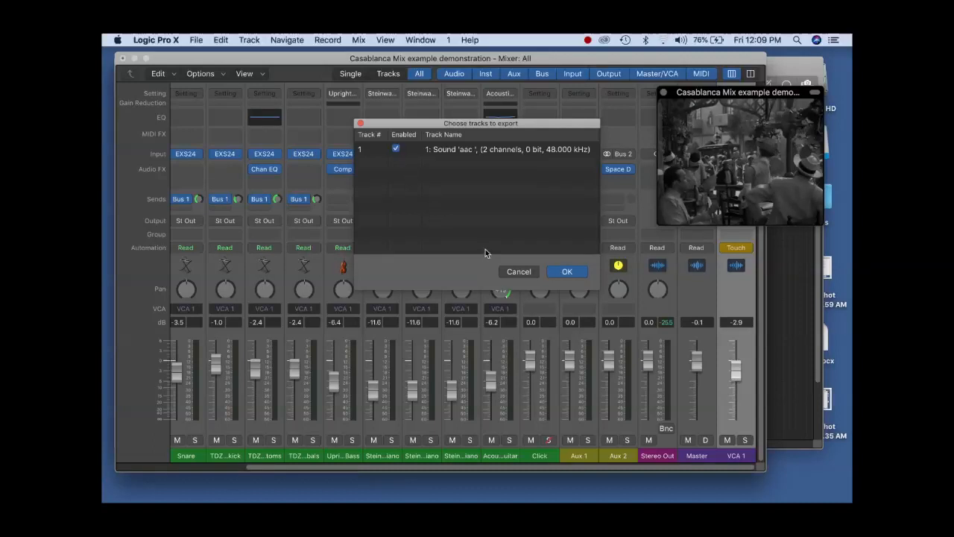
pyautogui.click(567, 272)
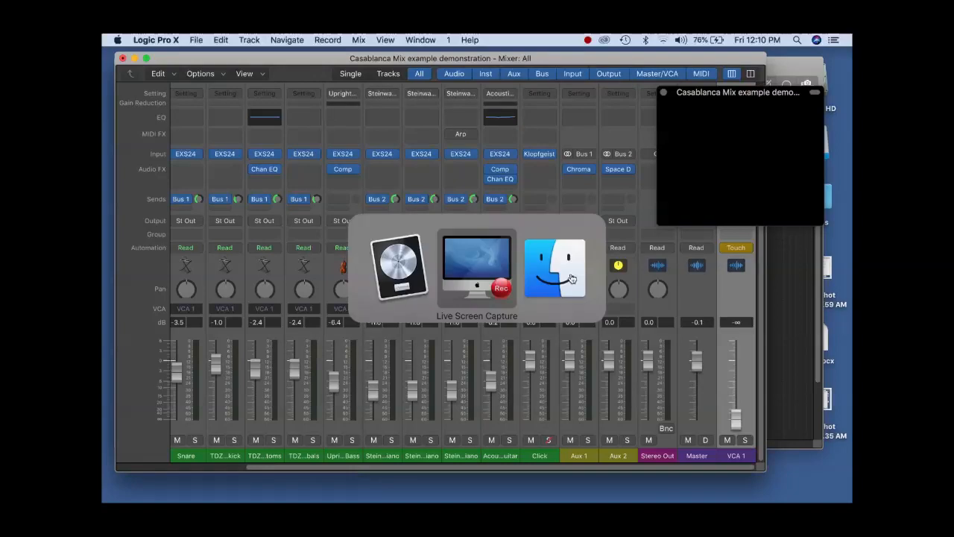
pyautogui.click(555, 268)
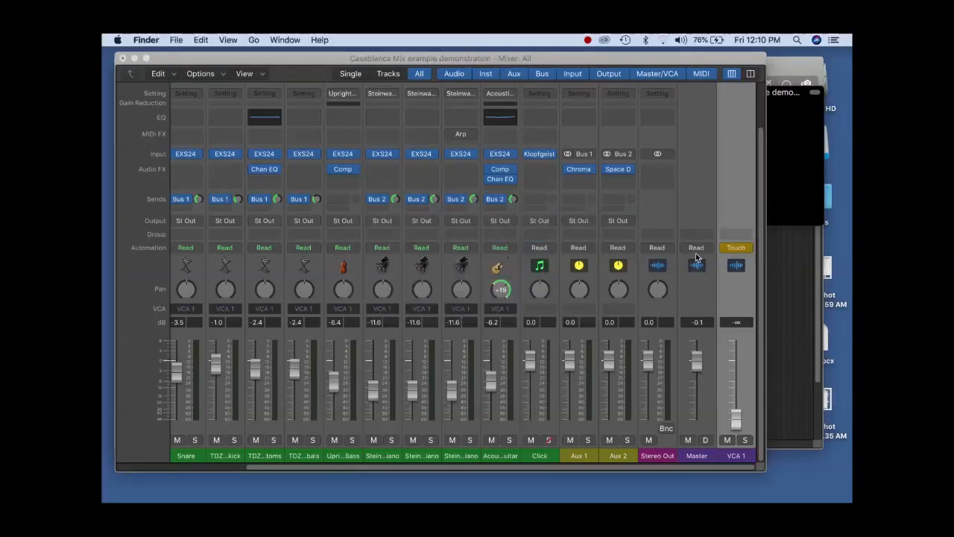